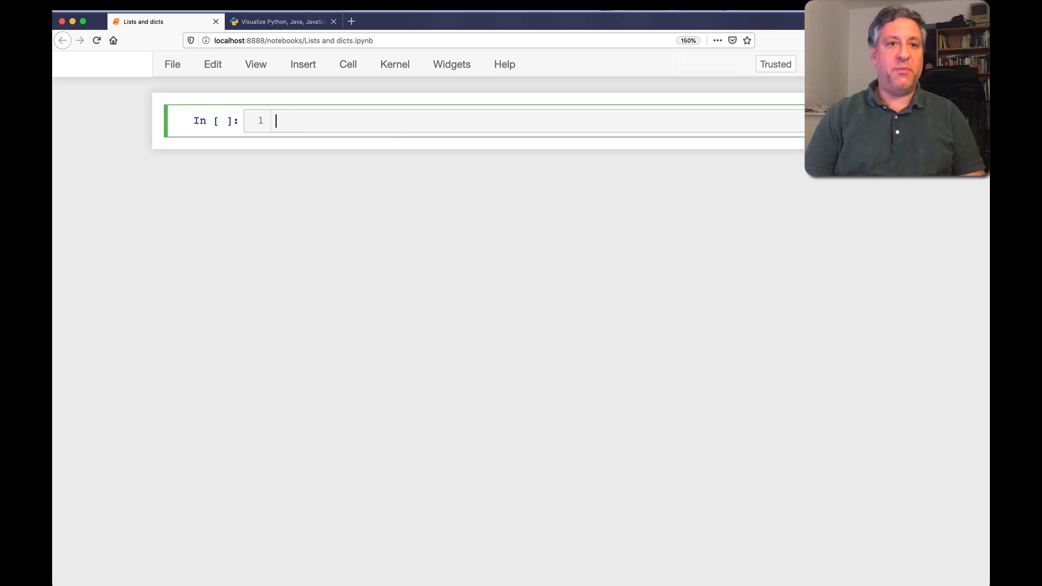
Begin the code cell with `mylist = []` followed by blank lines
{"action": "type", "text": "mylist = []"}
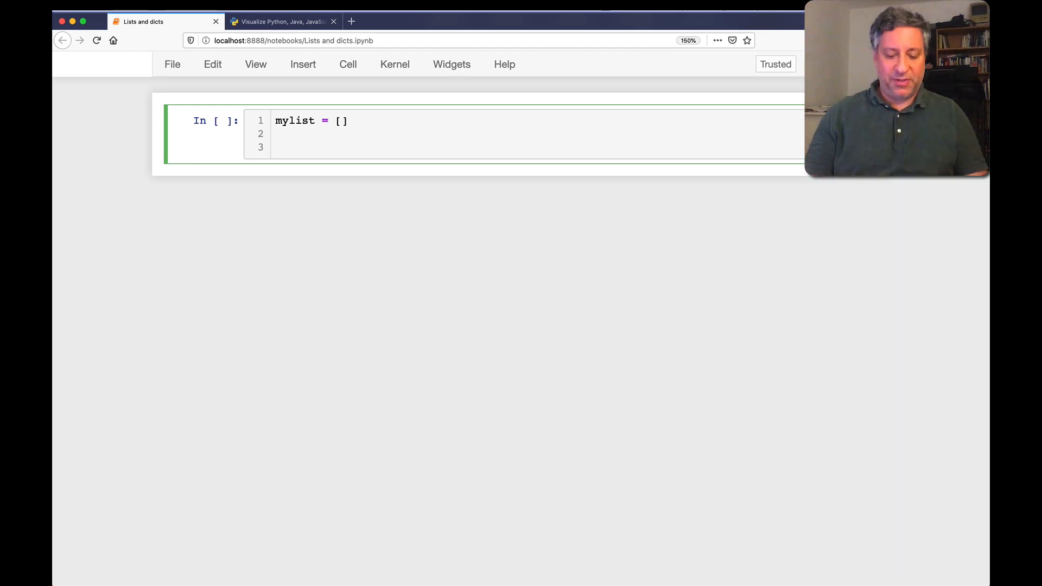
Write `d = {}` and a loop that reads two stripped words, breaks on empty input, and splits them
{"action": "type", "text": "d ="}
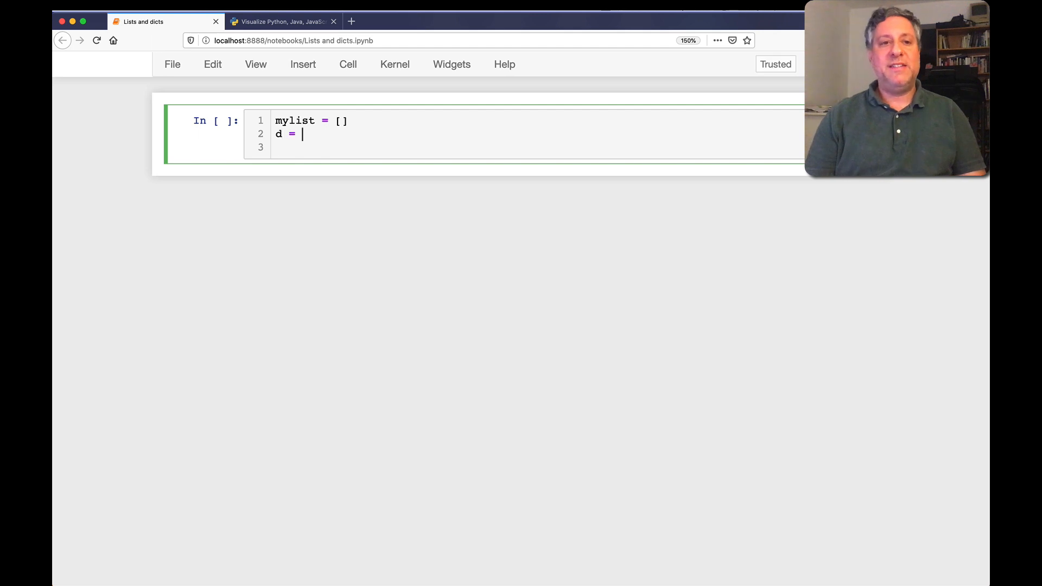
{"action": "type", "text": "{}"}
{"action": "type", "text": "while True:"}
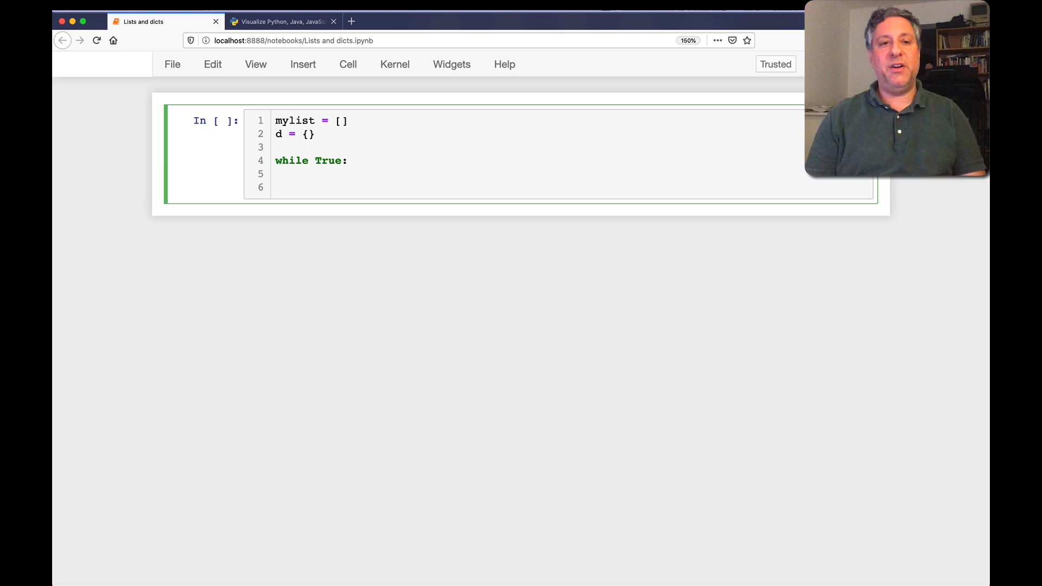
{"action": "type", "text": "s = input(\"Enter \")"}
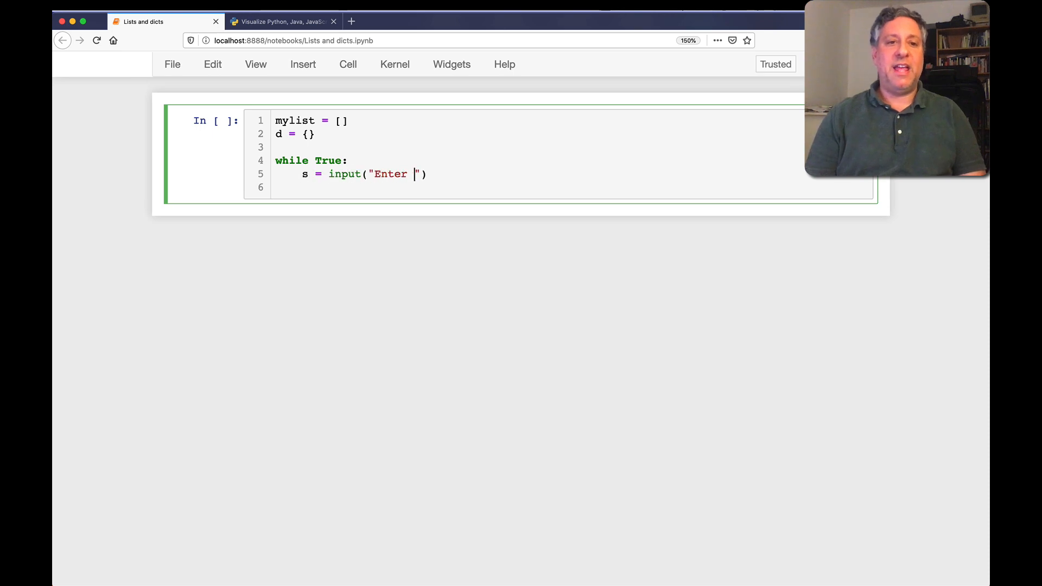
{"action": "type", "text": "two words: \").st"}
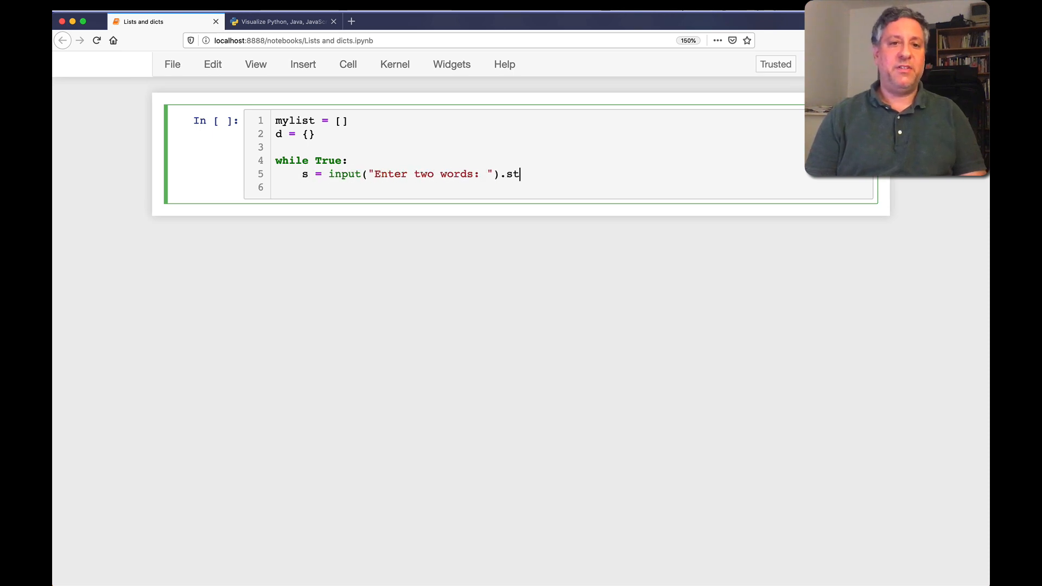
{"action": "type", "text": "rip()"}
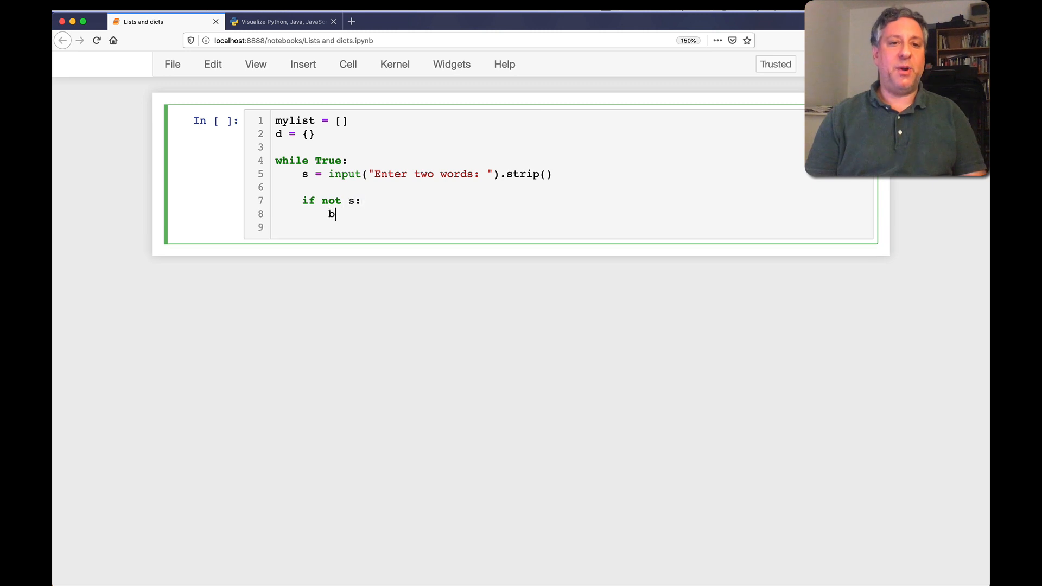
{"action": "type", "text": "reak"}
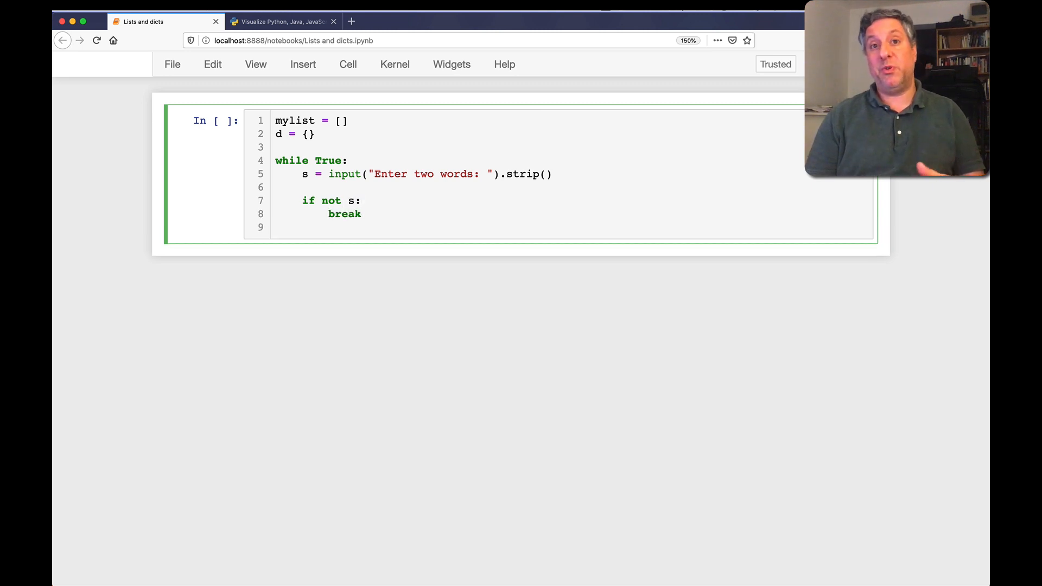
{"action": "type", "text": "first, second = s.split"}
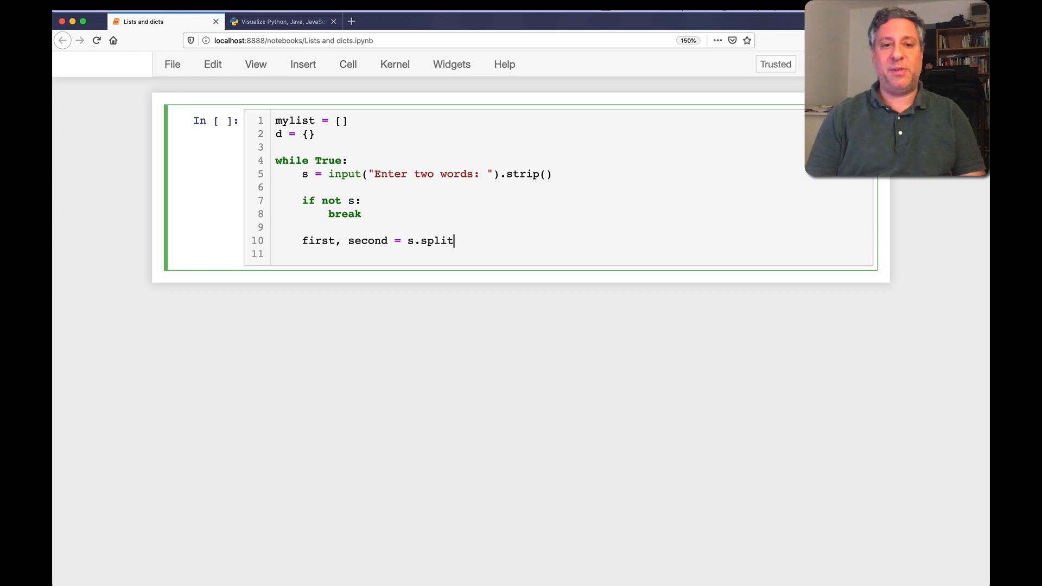
{"action": "type", "text": "()"}
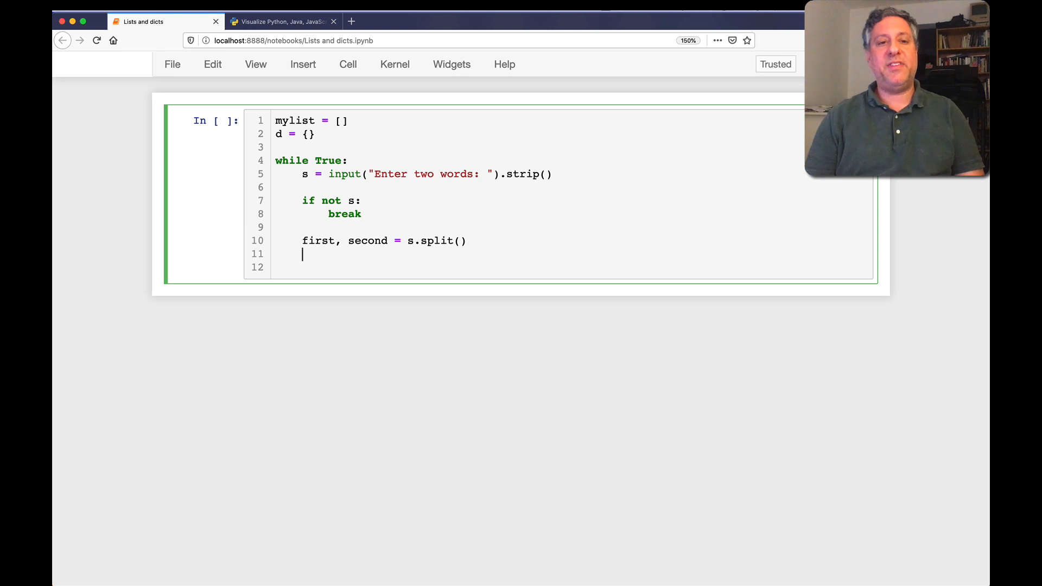
Store the words in d['first'] and d['second'], append d, print mylist, and run the cell
{"action": "type", "text": "d['first'] = first"}
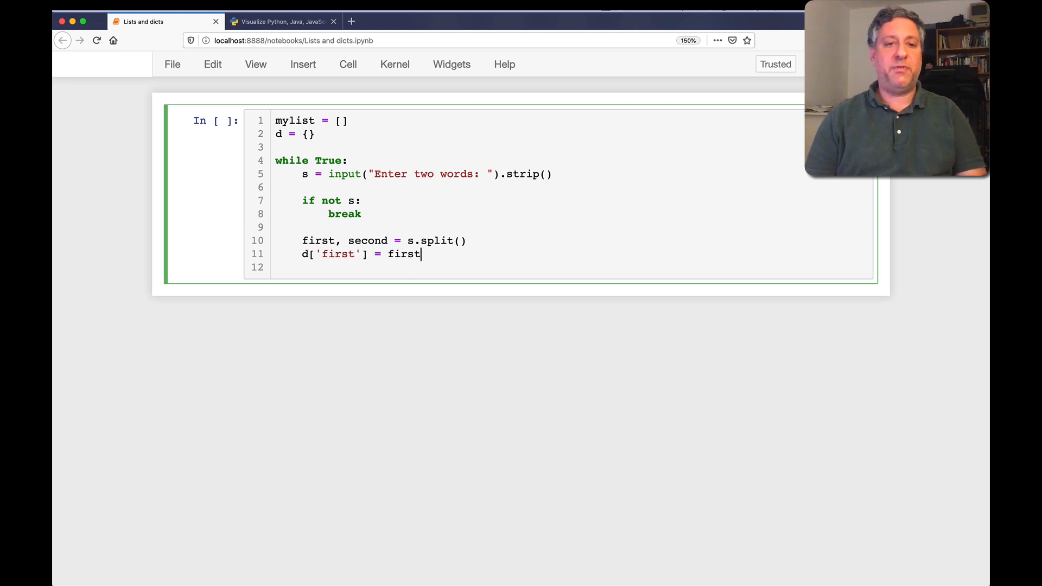
{"action": "type", "text": "d['secon'] = second"}
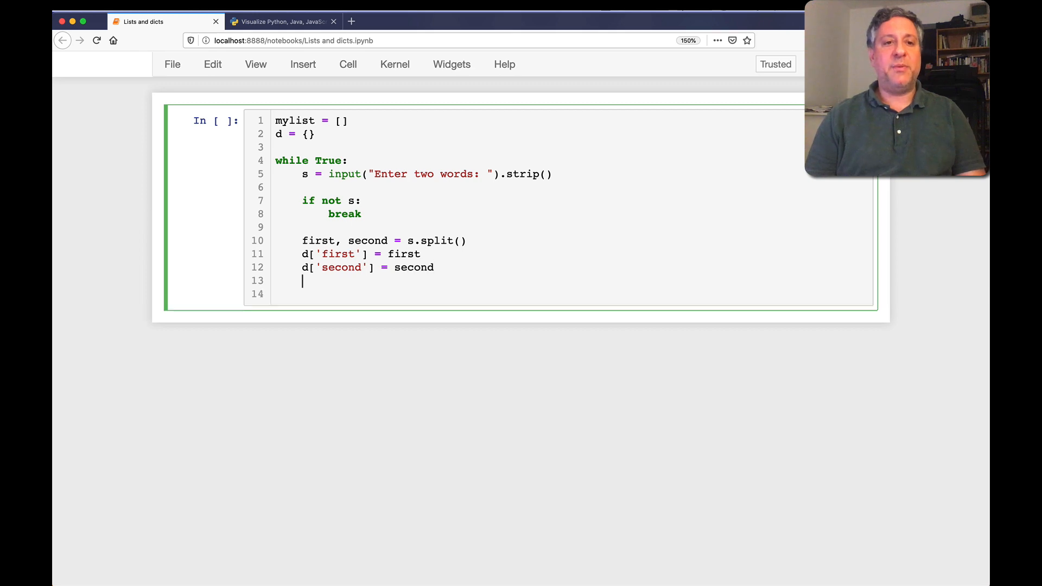
{"action": "type", "text": "mylist.append()"}
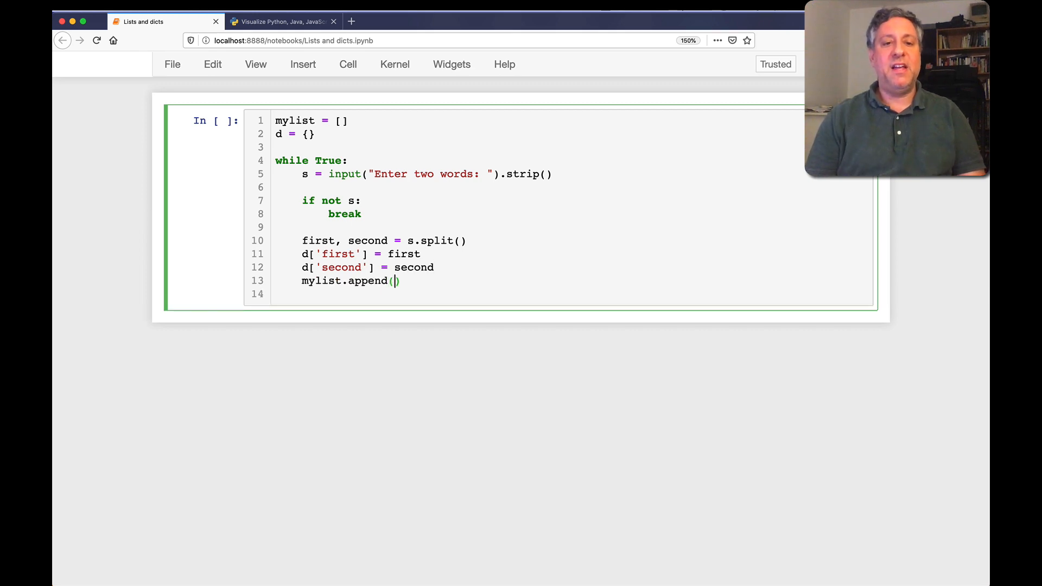
{"action": "type", "text": "d"}
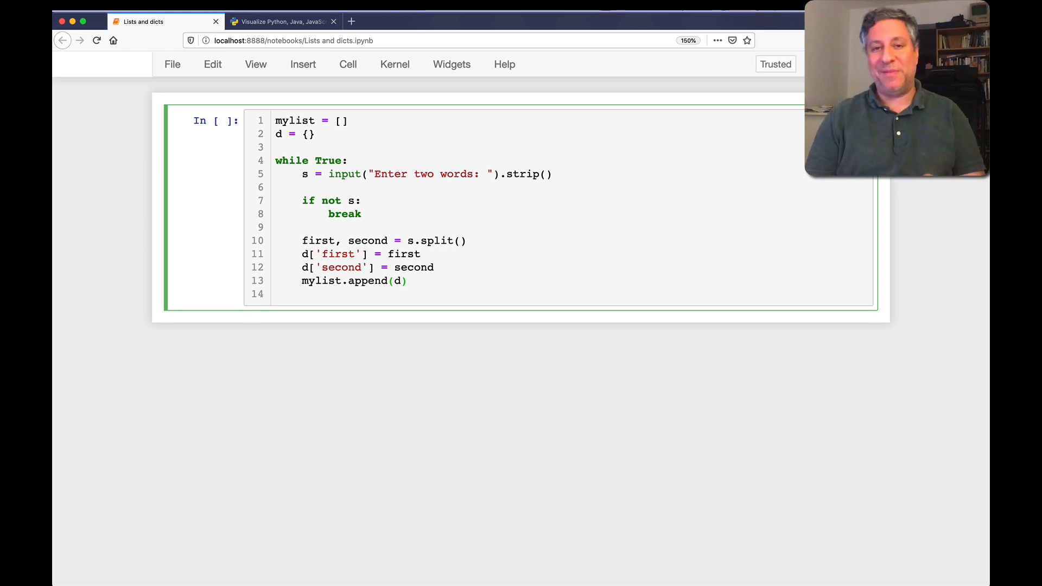
{"action": "left_click", "coordinate": [276, 267]}
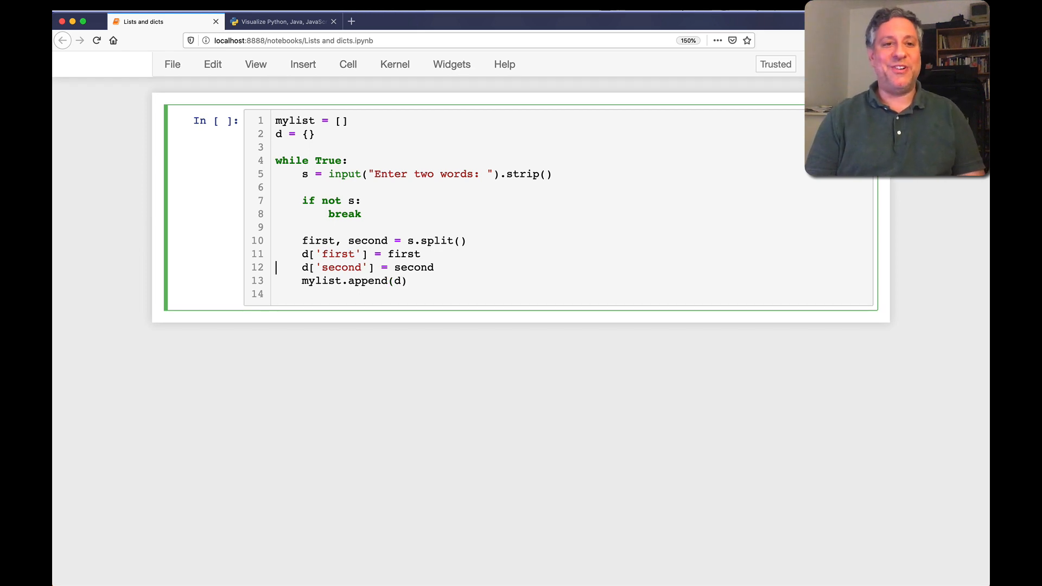
{"action": "type", "text": "print"}
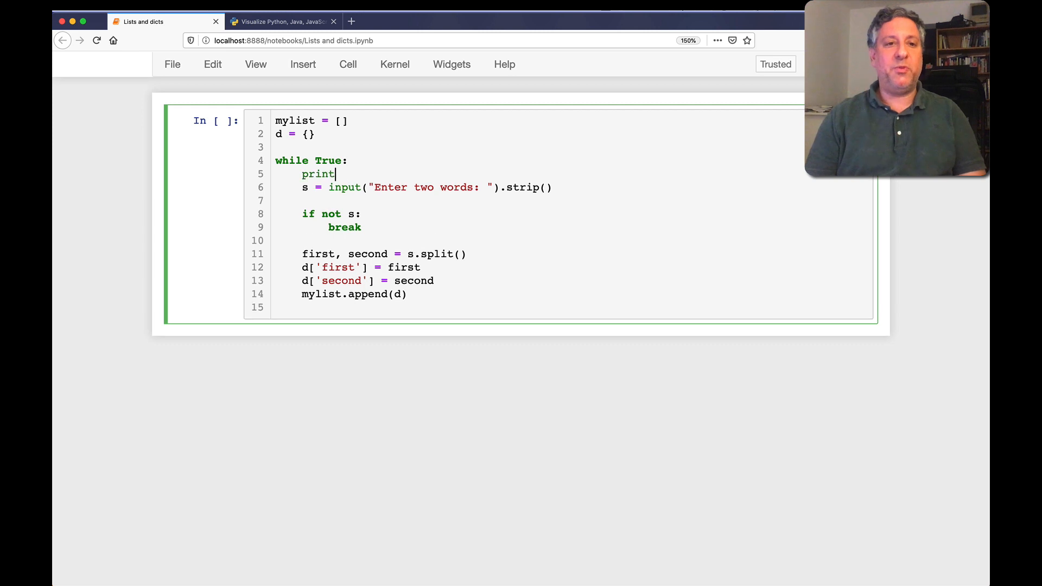
{"action": "type", "text": "(mylist)"}
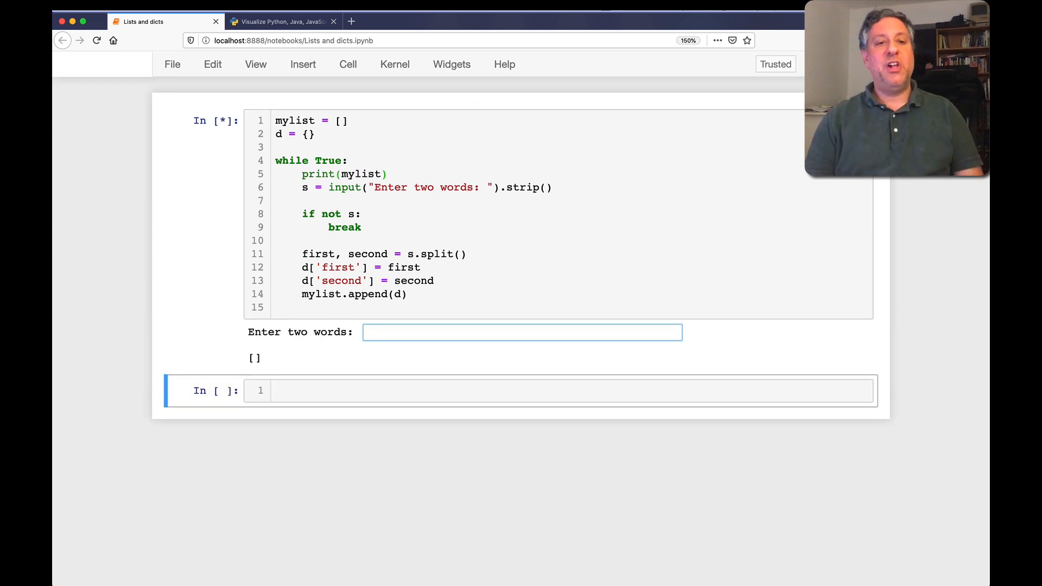
Enter the pairs a b, c d and e f, then an empty line to end the loop
{"action": "left_click", "coordinate": [522, 332]}
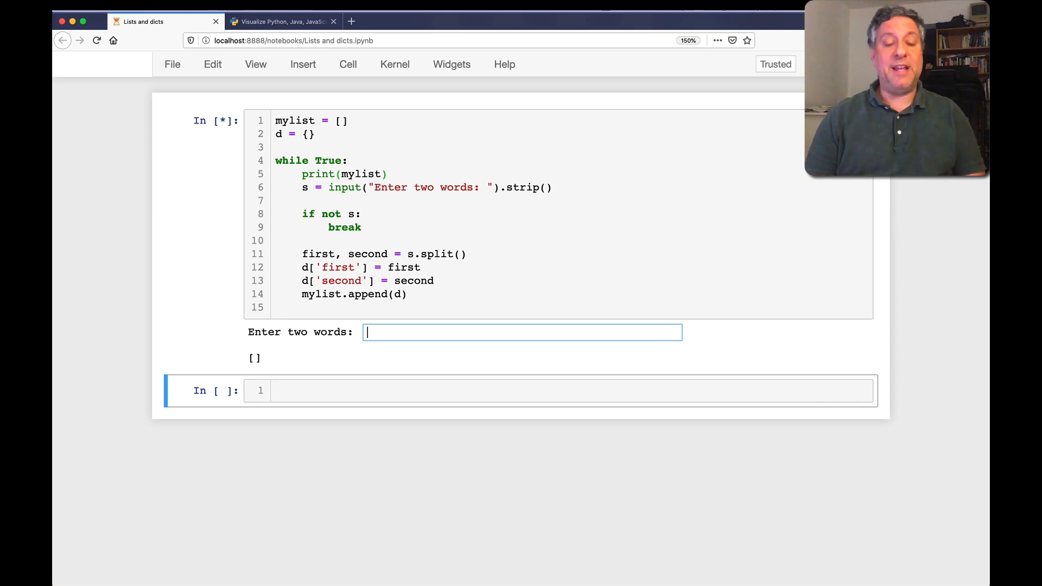
{"action": "type", "text": "a b"}
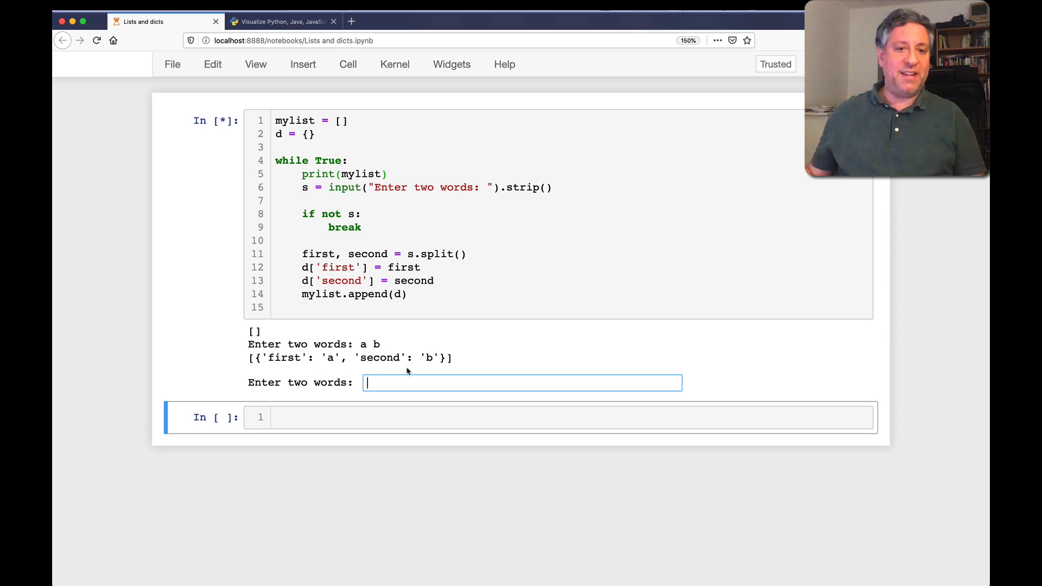
{"action": "type", "text": "c d"}
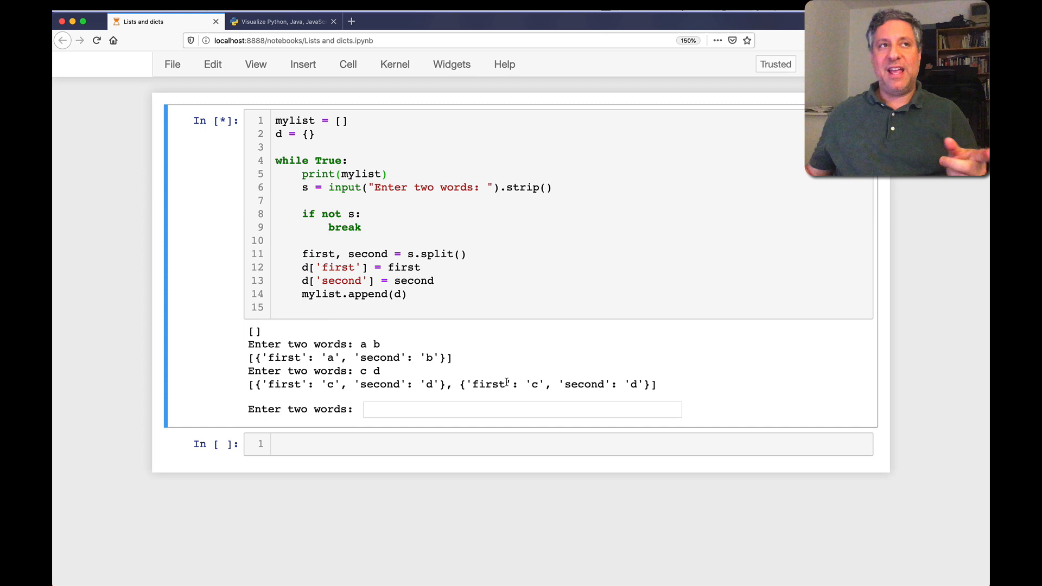
{"action": "left_click", "coordinate": [521, 409]}
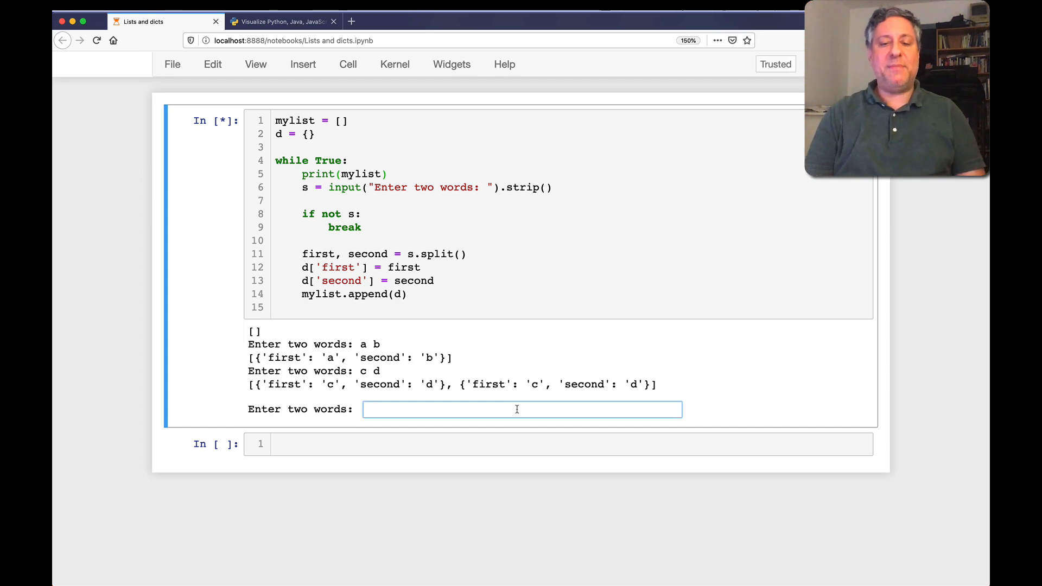
{"action": "type", "text": "e f"}
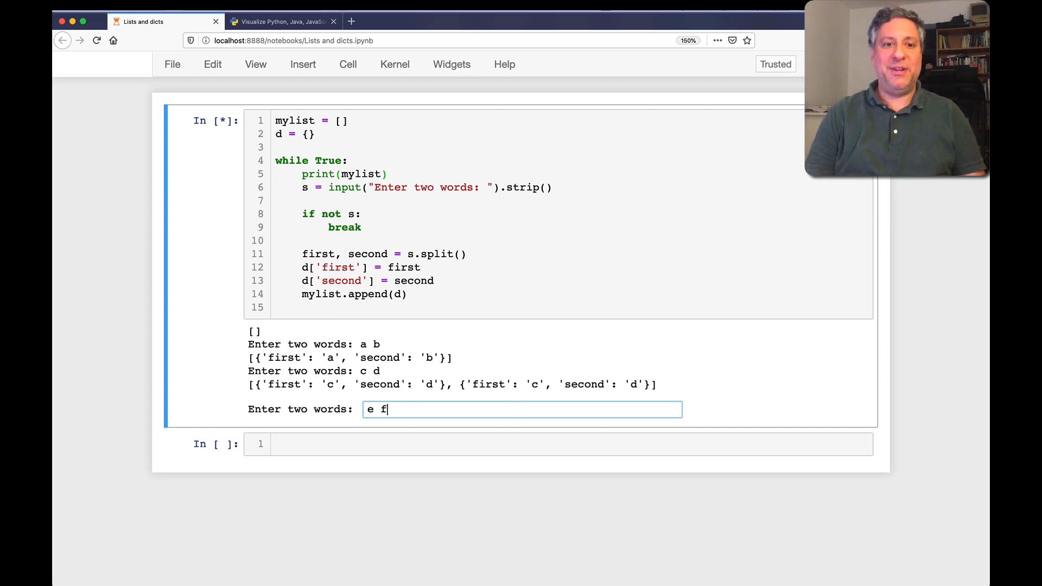
{"action": "key", "text": "enter"}
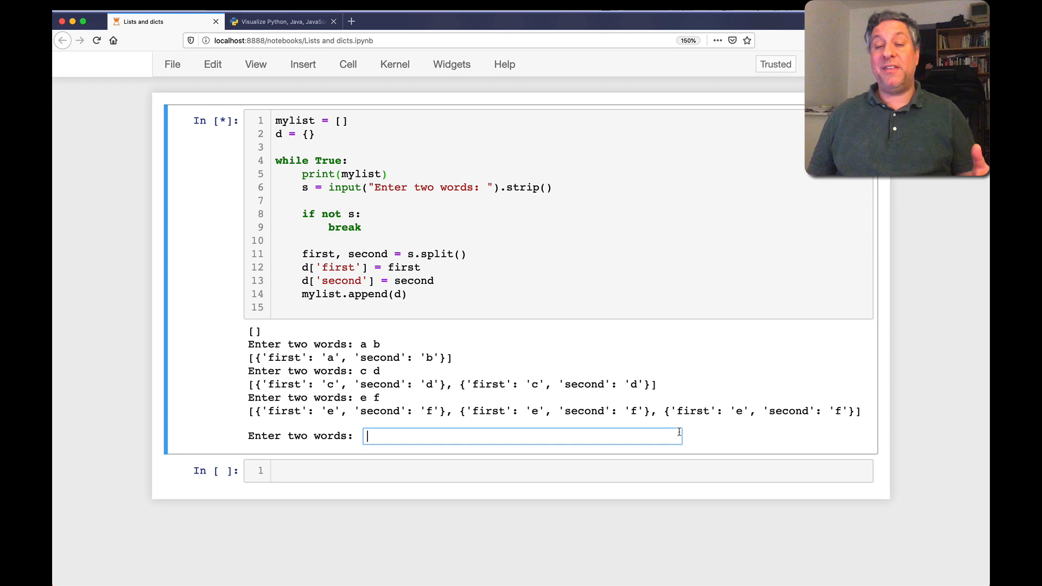
{"action": "key", "text": "enter"}
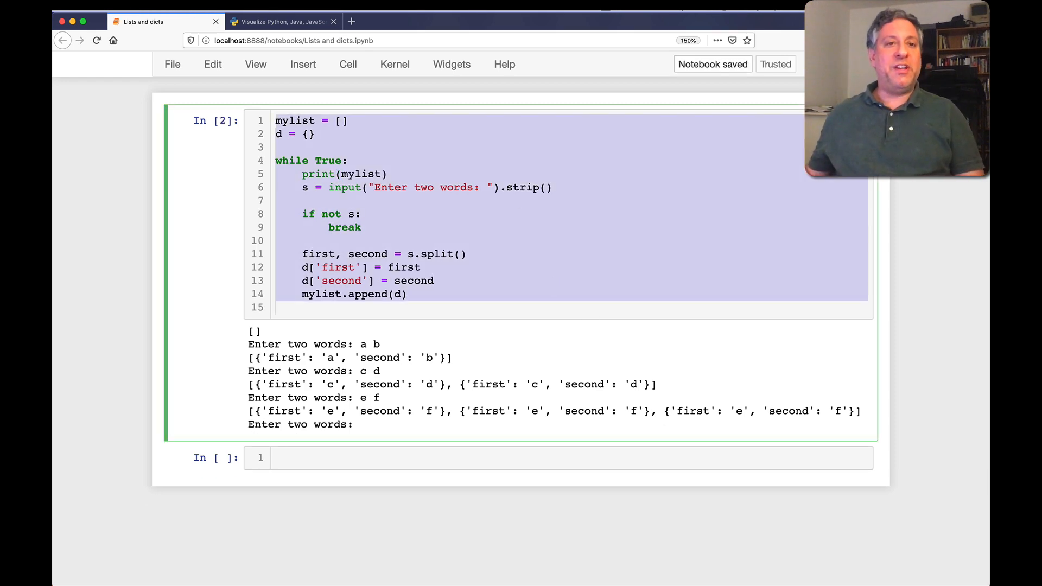
Go to Python Tutor and start Visualize Execution on the pasted loop code
{"action": "left_click", "coordinate": [281, 21]}
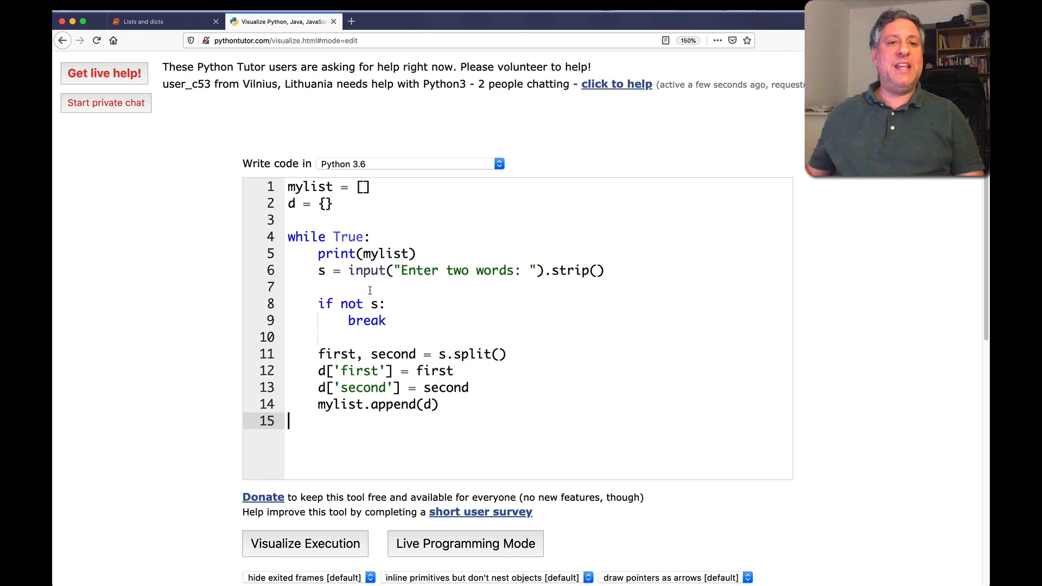
{"action": "scroll", "scroll_direction": "down", "scroll_amount": 3}
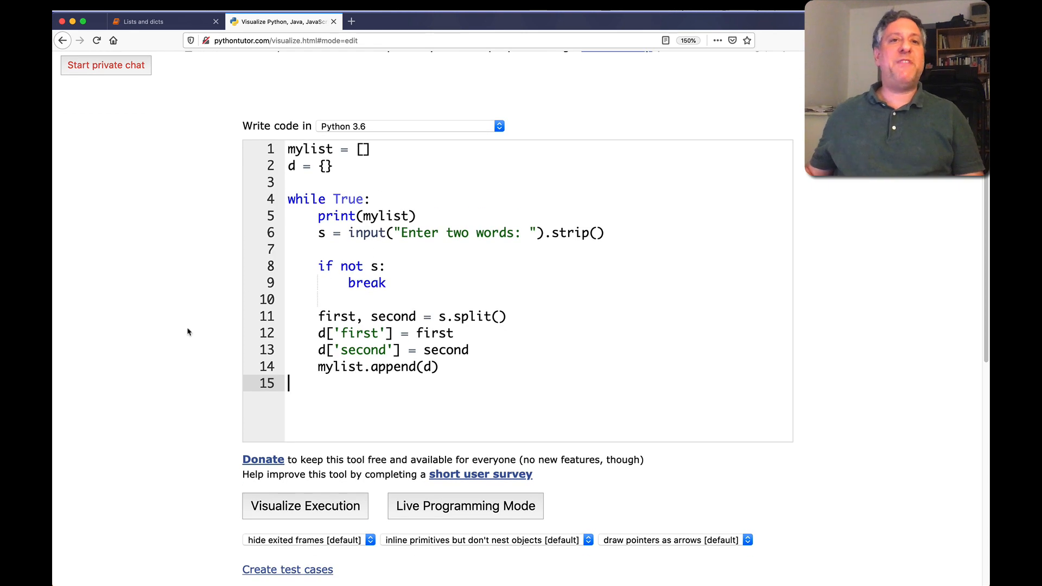
{"action": "left_click", "coordinate": [305, 506]}
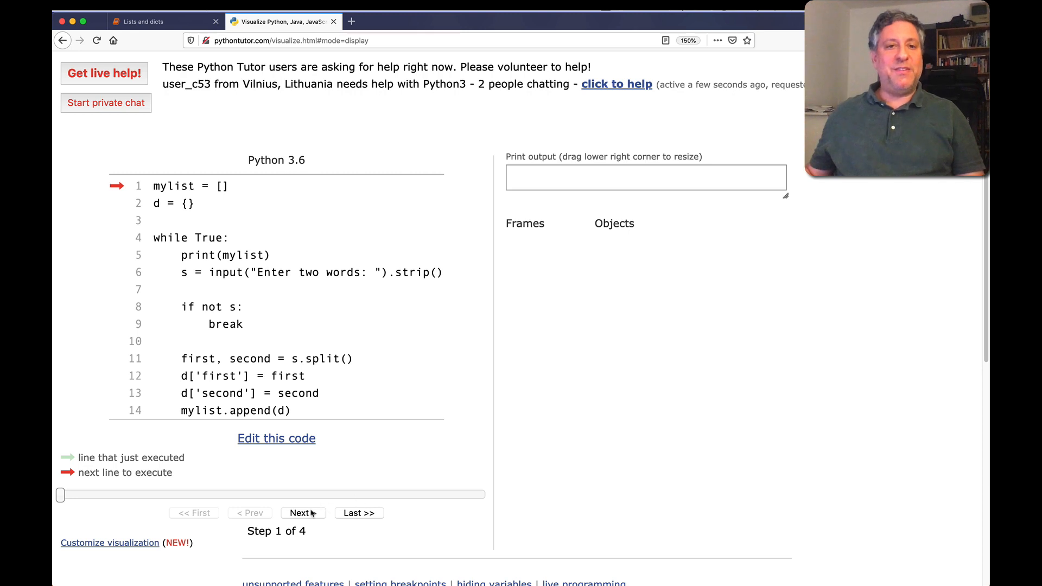
Step through the first iteration with input a b, filling the dict and appending it to mylist
{"action": "left_click", "coordinate": [302, 513]}
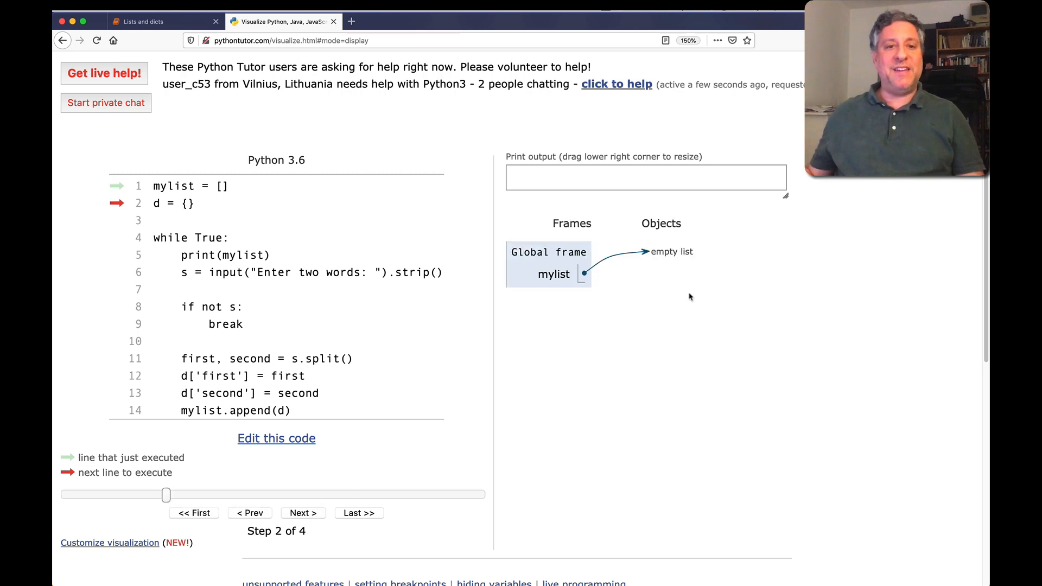
{"action": "left_click", "coordinate": [302, 512]}
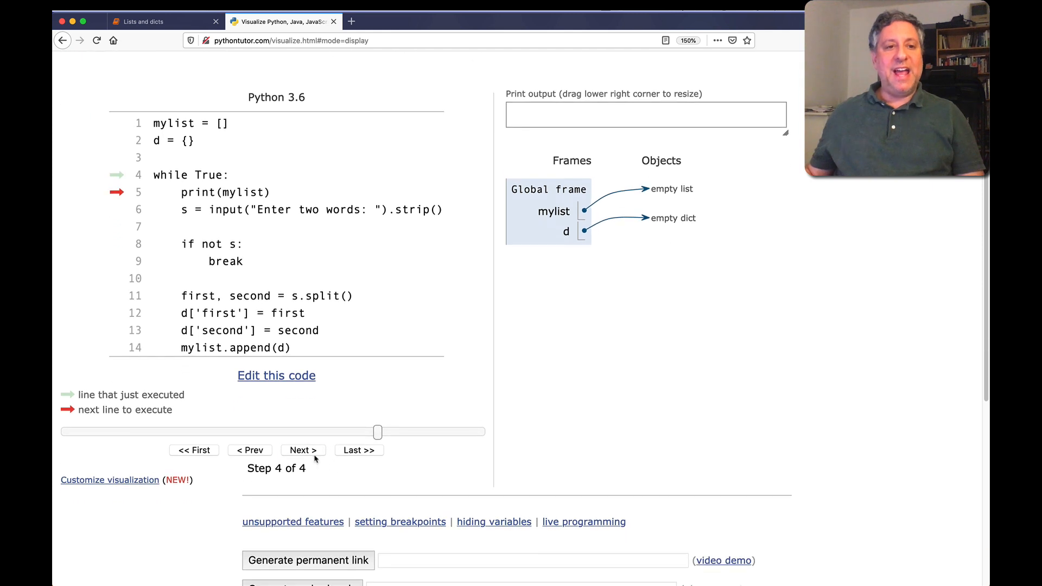
{"action": "left_click", "coordinate": [303, 450]}
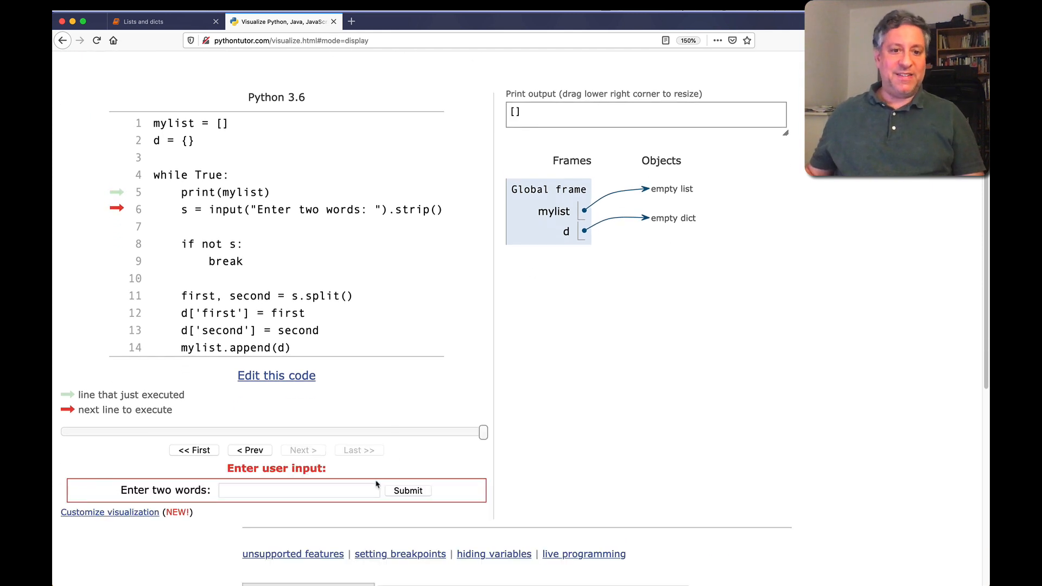
{"action": "type", "text": "a b"}
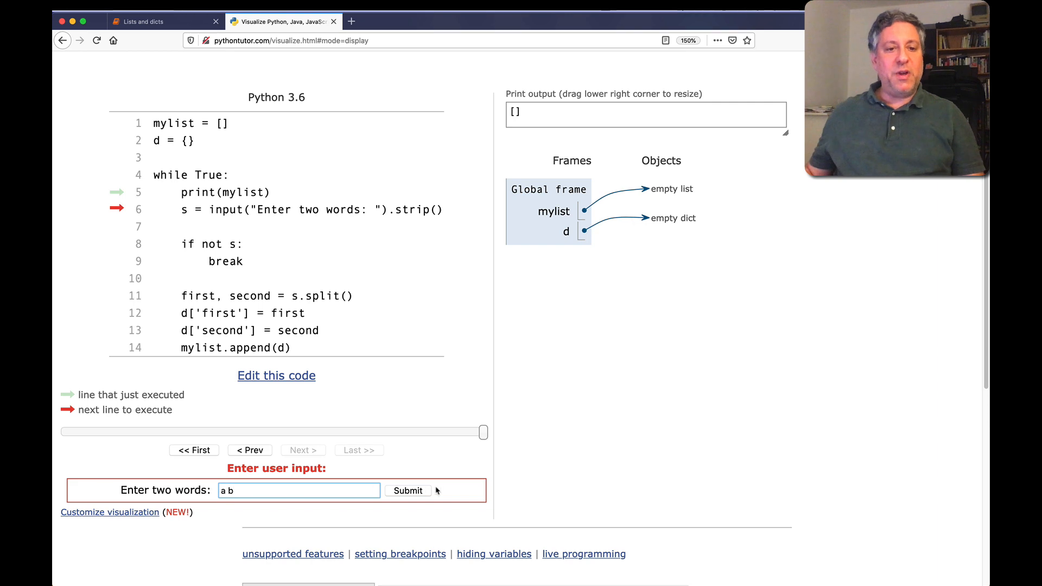
{"action": "left_click", "coordinate": [407, 491]}
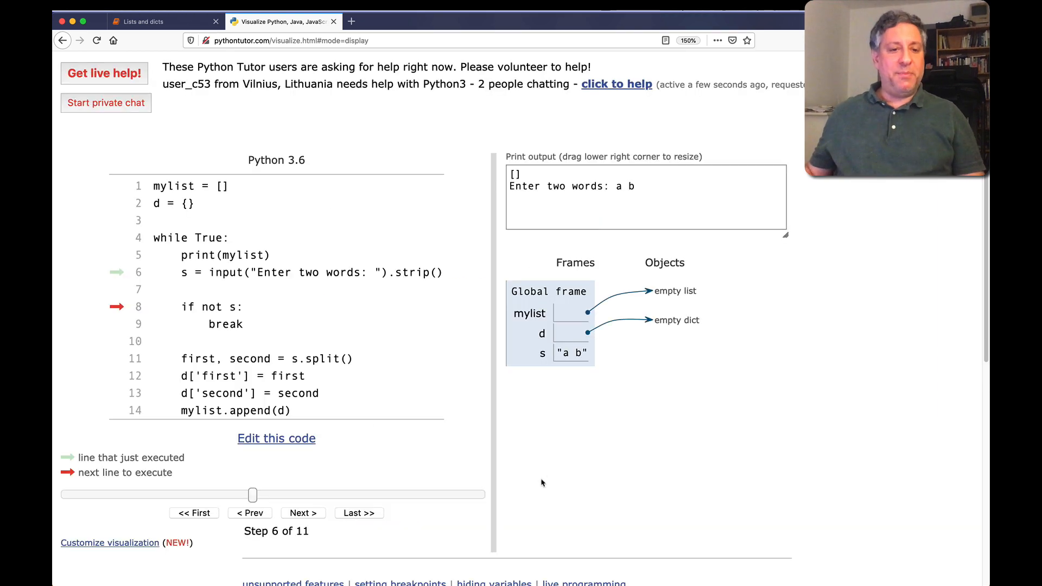
{"action": "scroll", "scroll_direction": "down", "scroll_amount": 3}
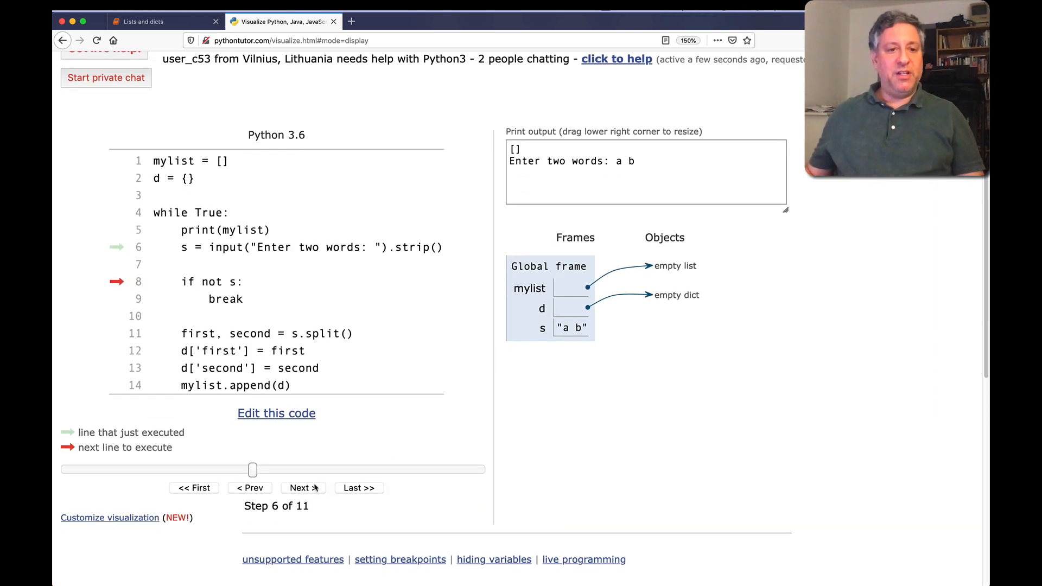
{"action": "left_click", "coordinate": [303, 487]}
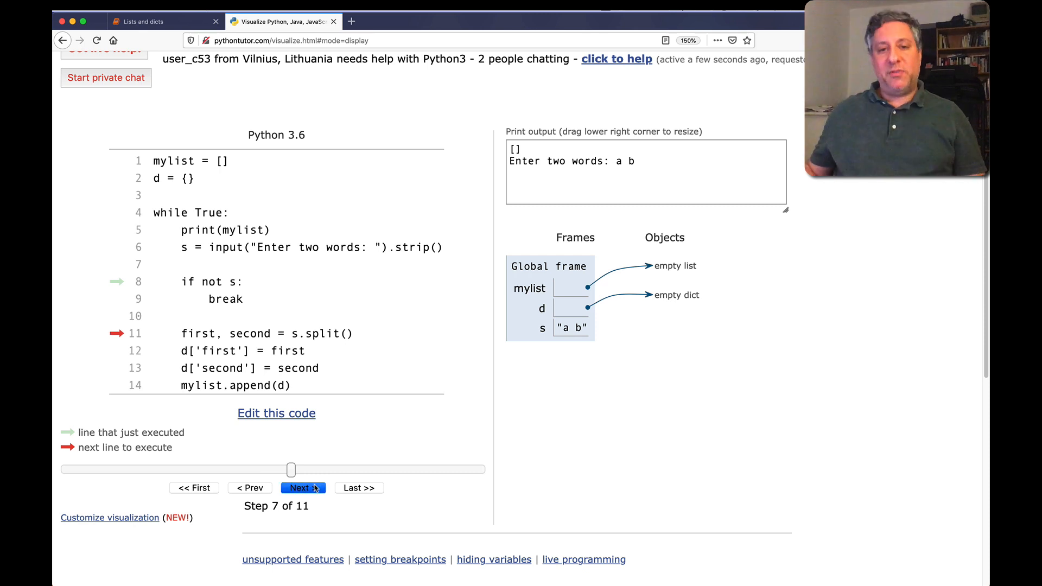
{"action": "left_click", "coordinate": [303, 488]}
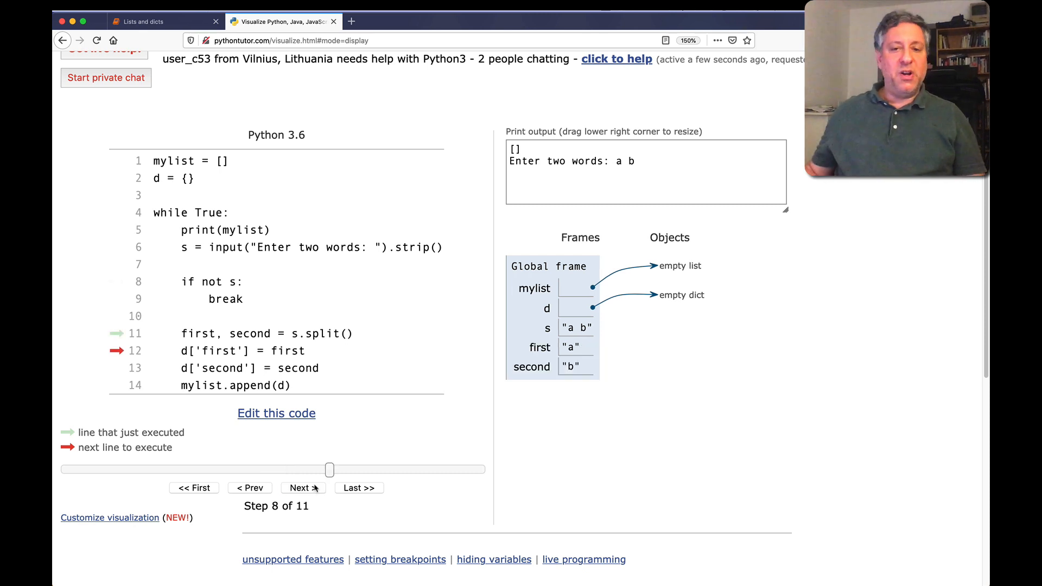
{"action": "left_click", "coordinate": [303, 488]}
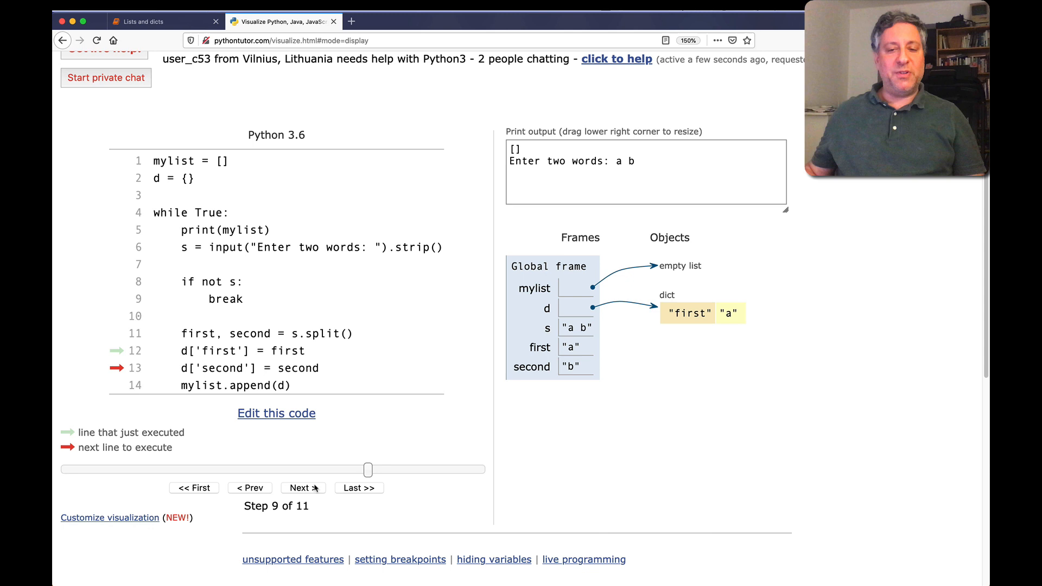
{"action": "left_click", "coordinate": [302, 488]}
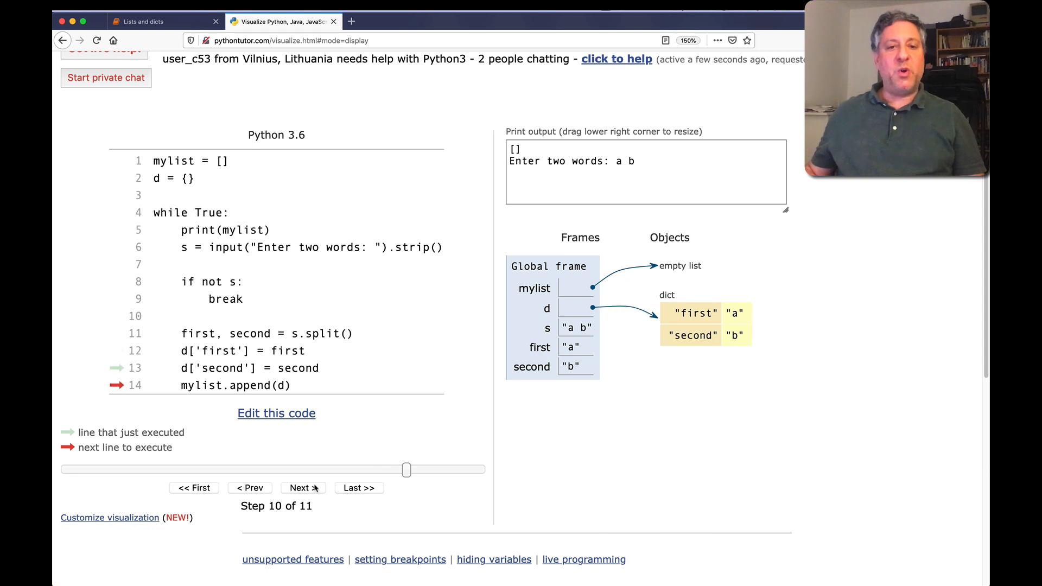
{"action": "left_click", "coordinate": [303, 488]}
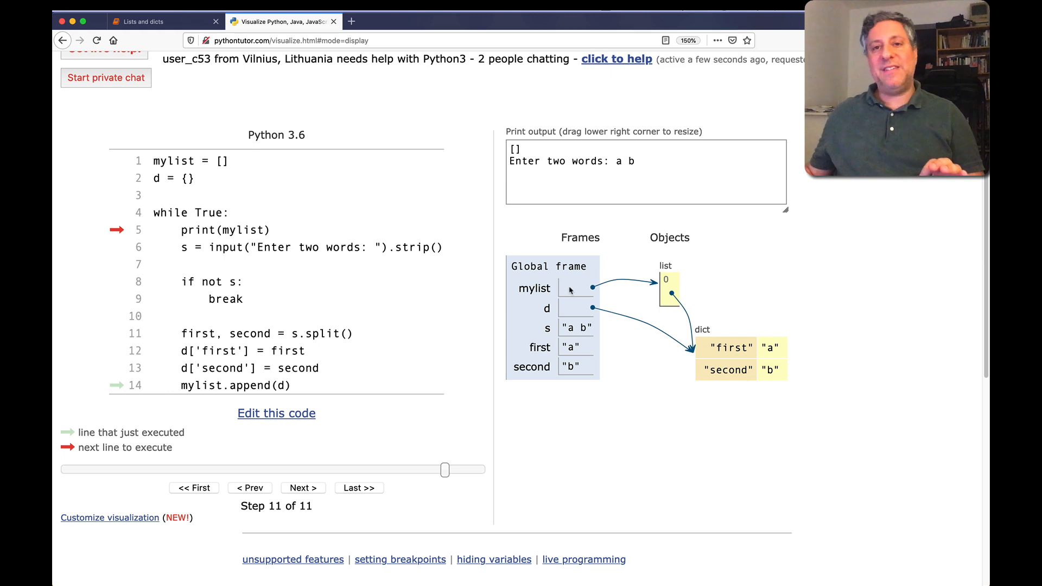
{"action": "mouse_move", "coordinate": [678, 296]}
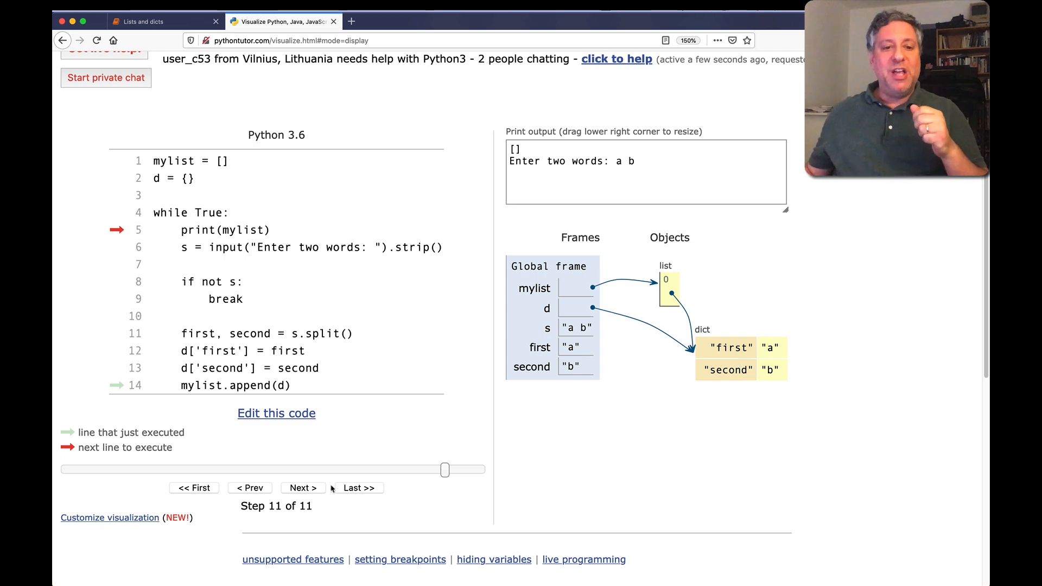
{"action": "left_click", "coordinate": [303, 487]}
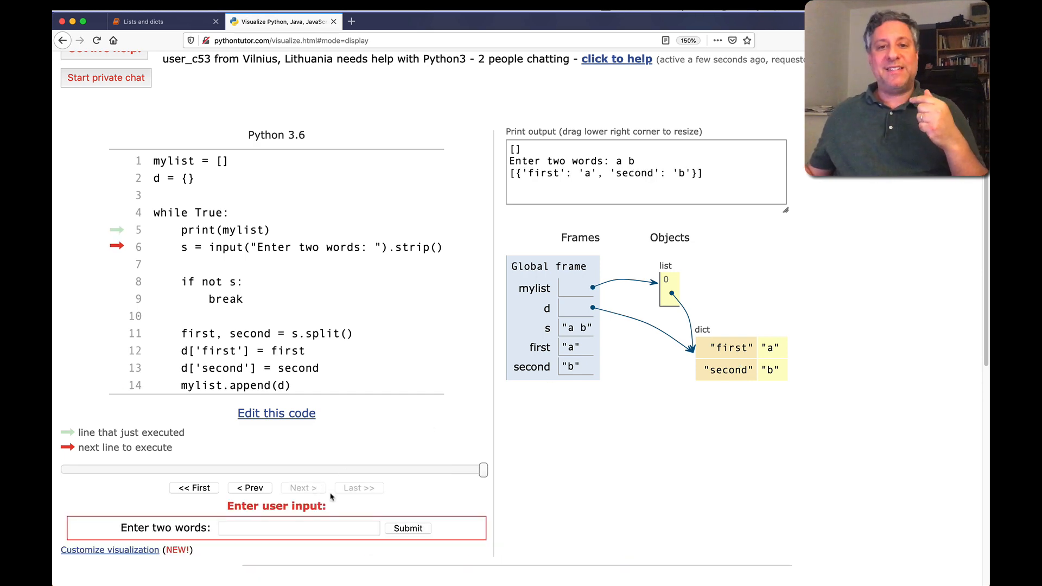
Submit c d and step until the same dict is overwritten and appended again
{"action": "type", "text": "c d"}
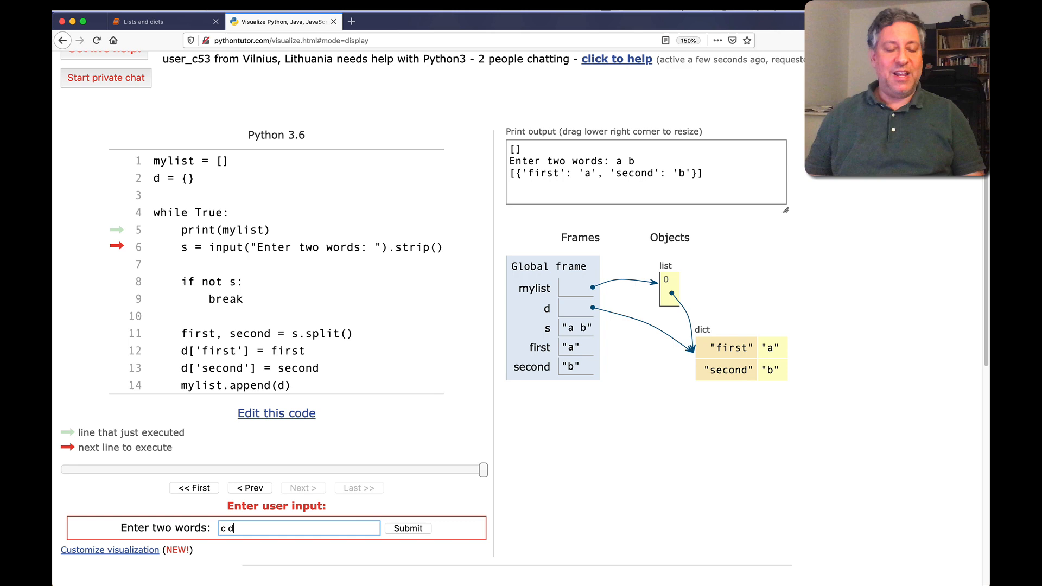
{"action": "left_click", "coordinate": [277, 412]}
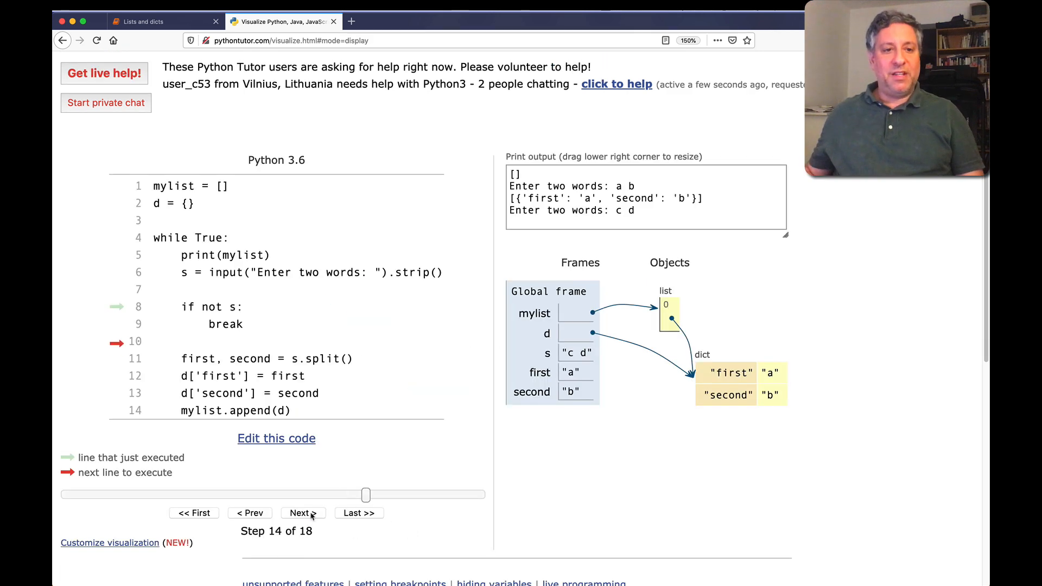
{"action": "left_click", "coordinate": [303, 513]}
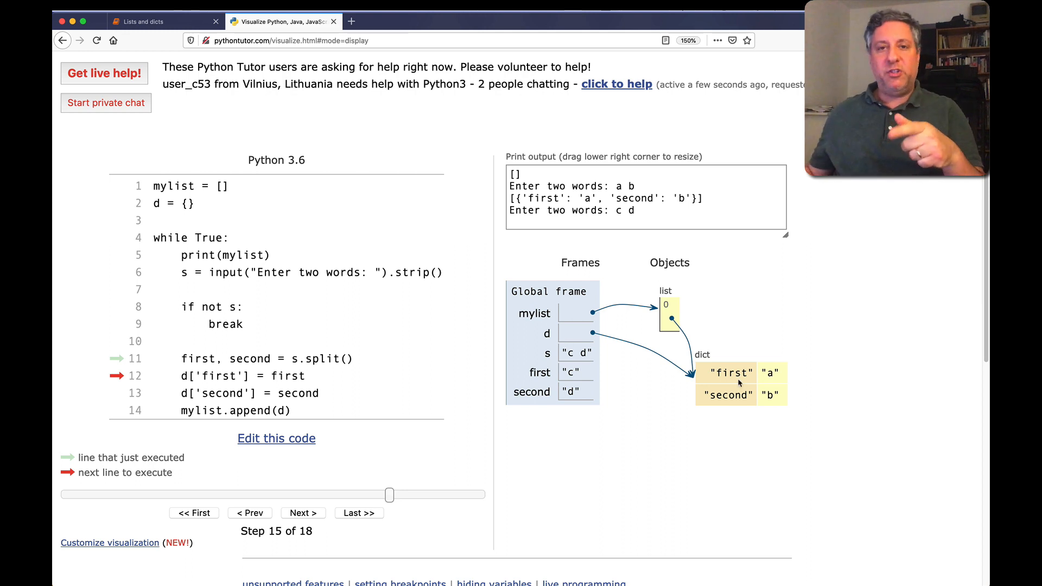
{"action": "mouse_move", "coordinate": [308, 515]}
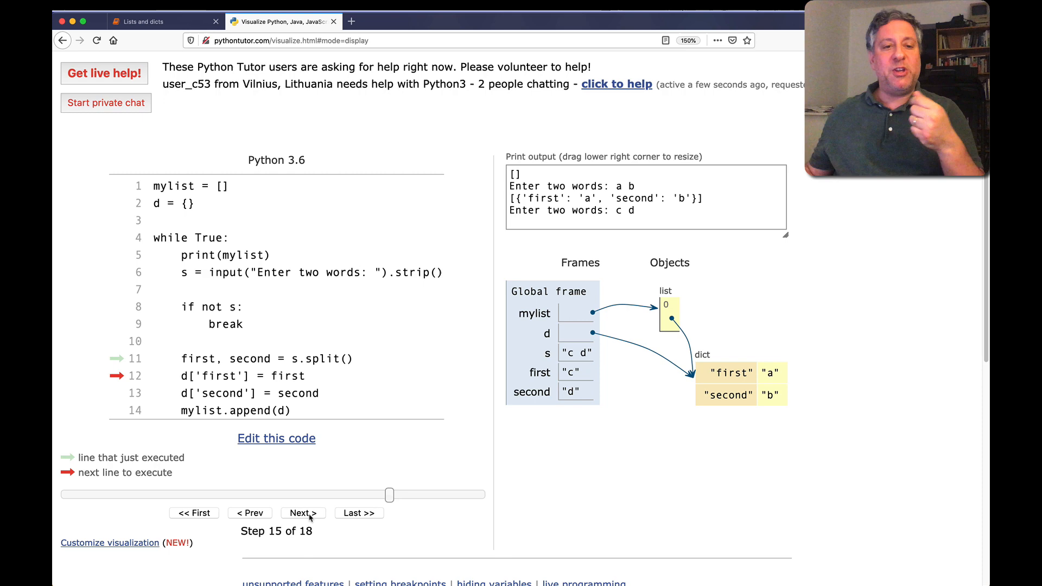
{"action": "left_click", "coordinate": [303, 513]}
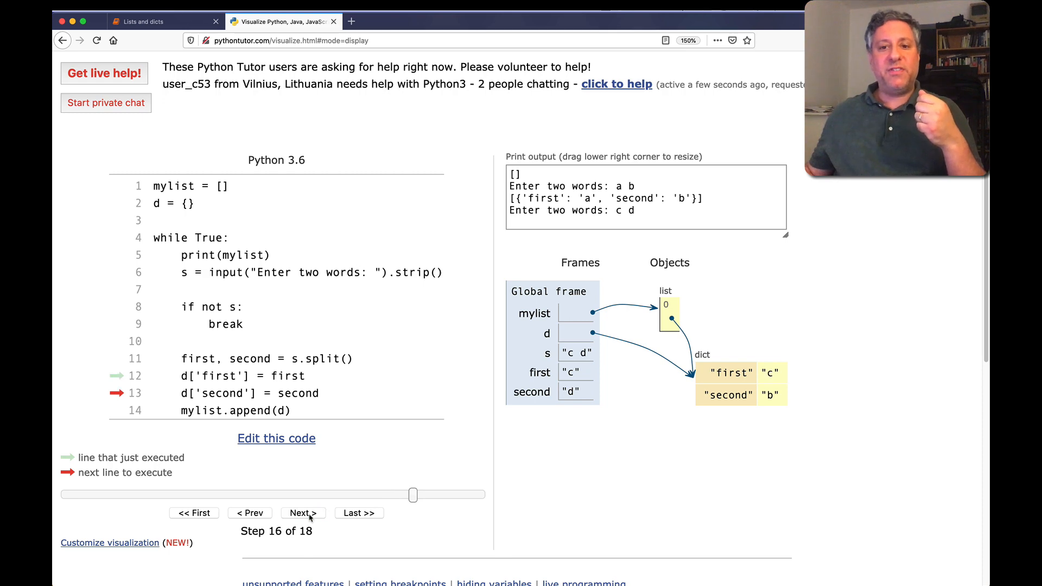
{"action": "left_click", "coordinate": [303, 512]}
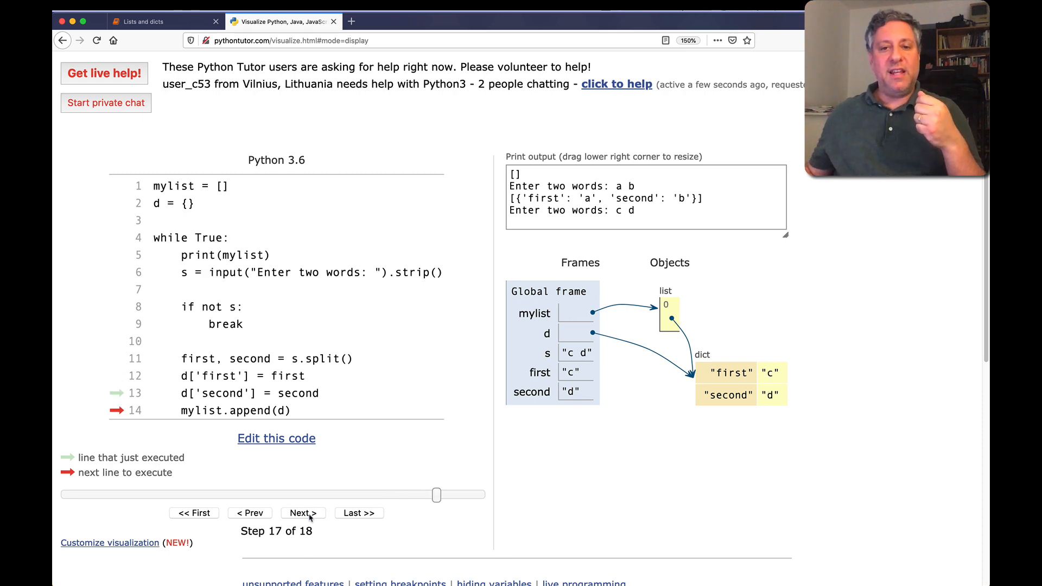
{"action": "left_click", "coordinate": [303, 513]}
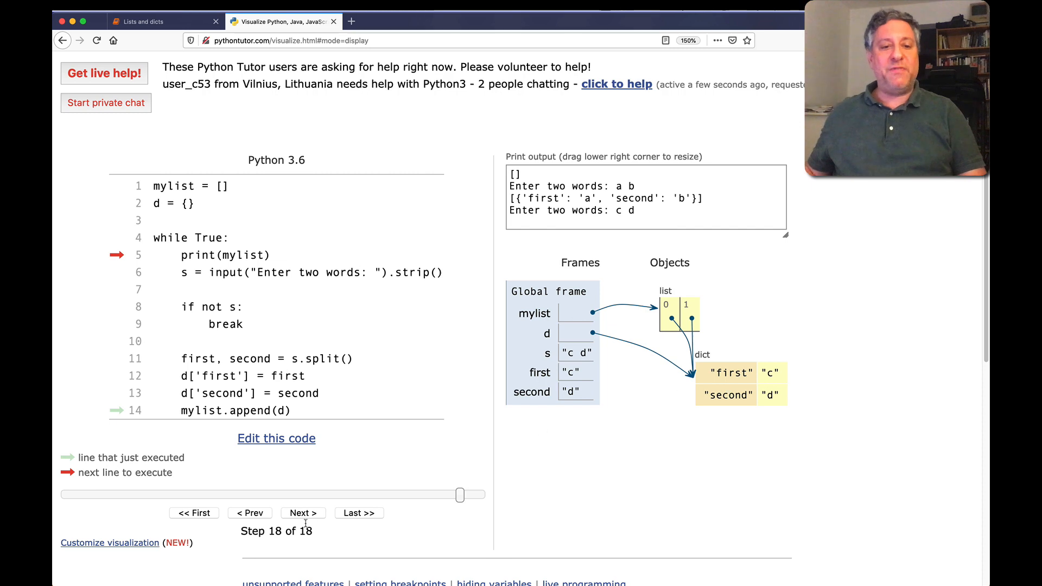
{"action": "left_click", "coordinate": [303, 512]}
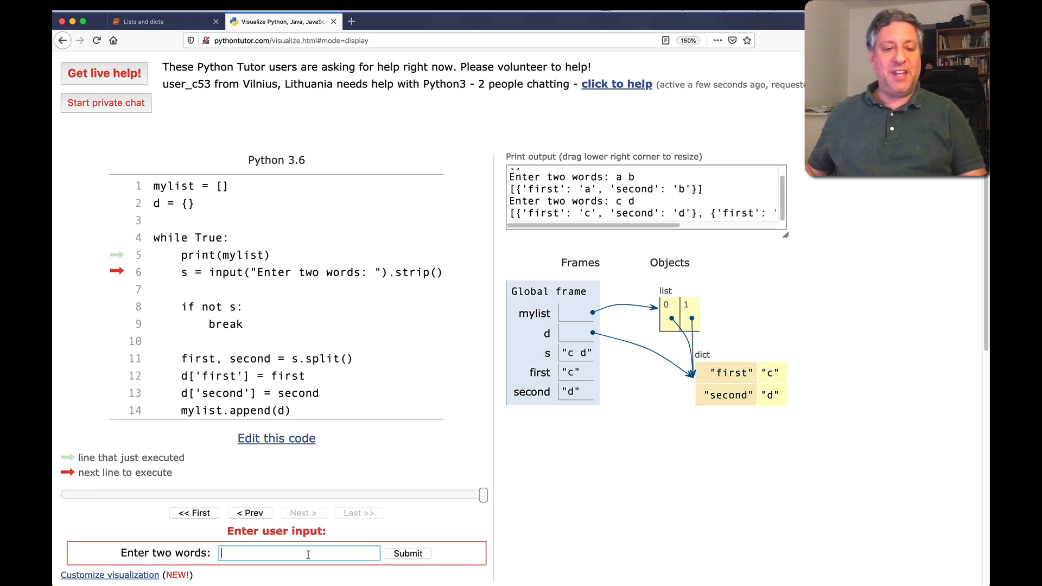
Submit e f, step until the dict holds e and f, then return to the notebook
{"action": "left_click", "coordinate": [276, 438]}
{"action": "type", "text": "e f"}
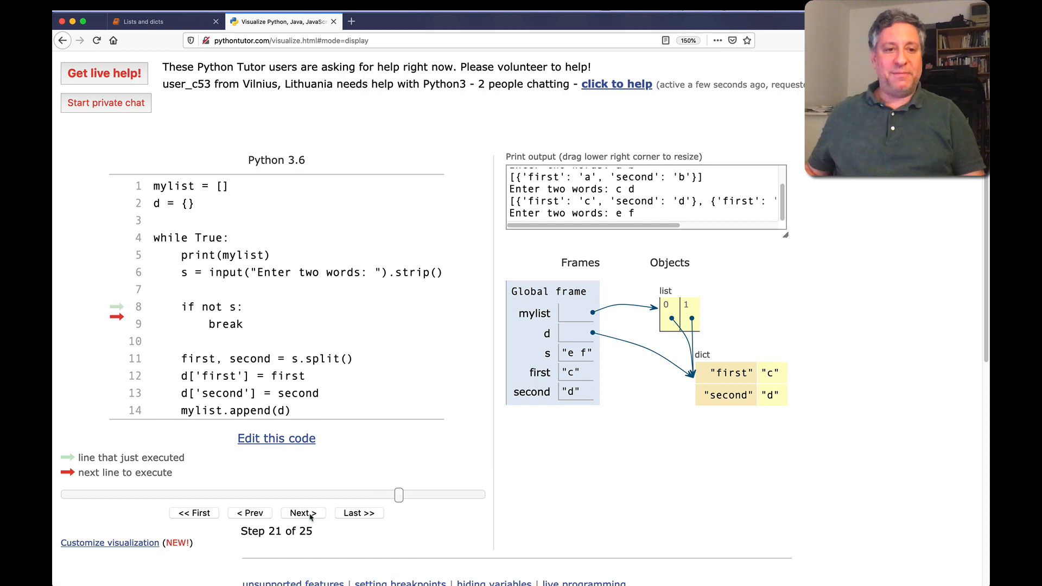
{"action": "left_click", "coordinate": [303, 512]}
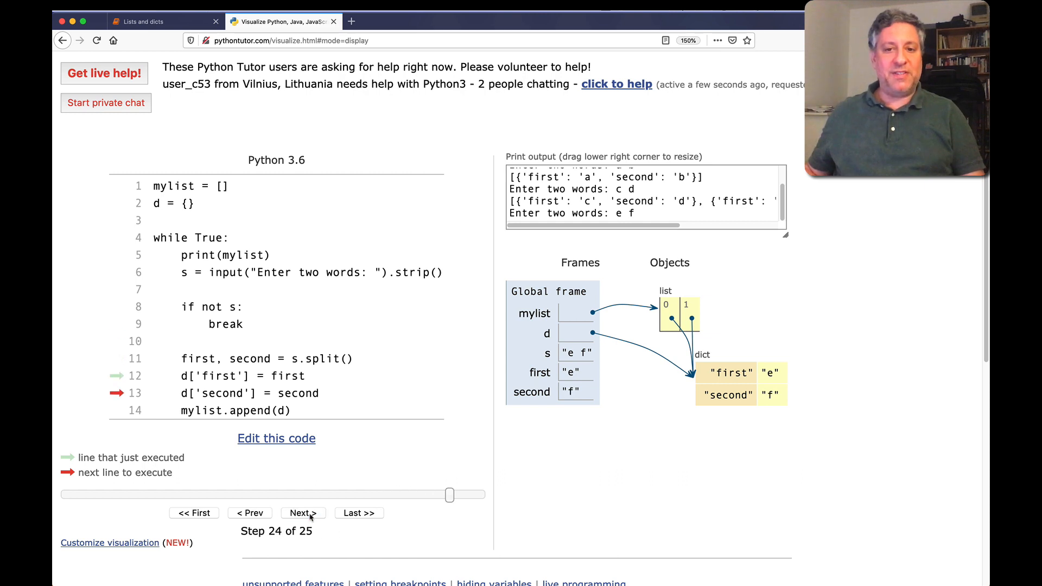
{"action": "left_click", "coordinate": [302, 512]}
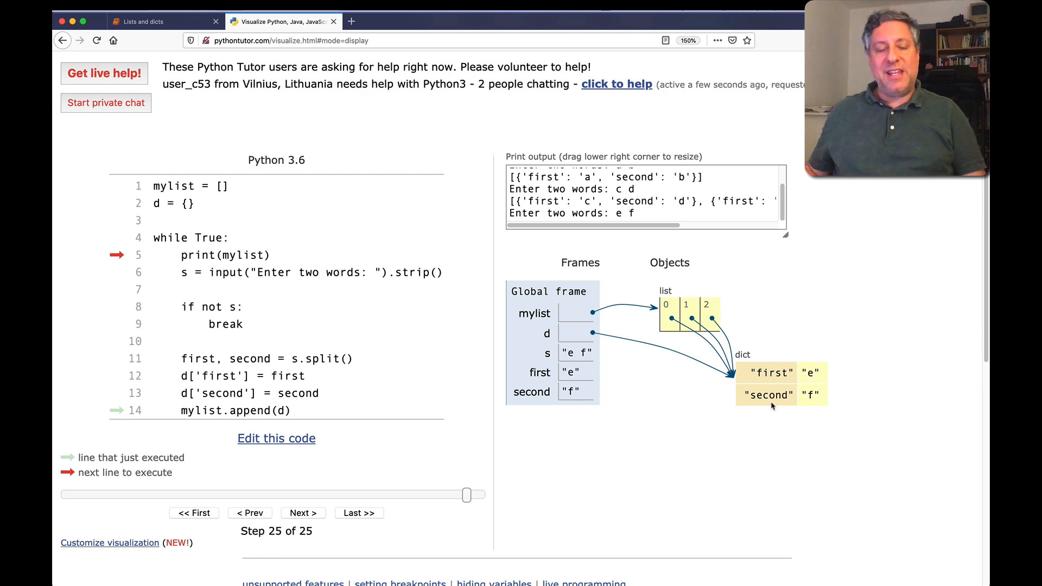
{"action": "mouse_move", "coordinate": [168, 302]}
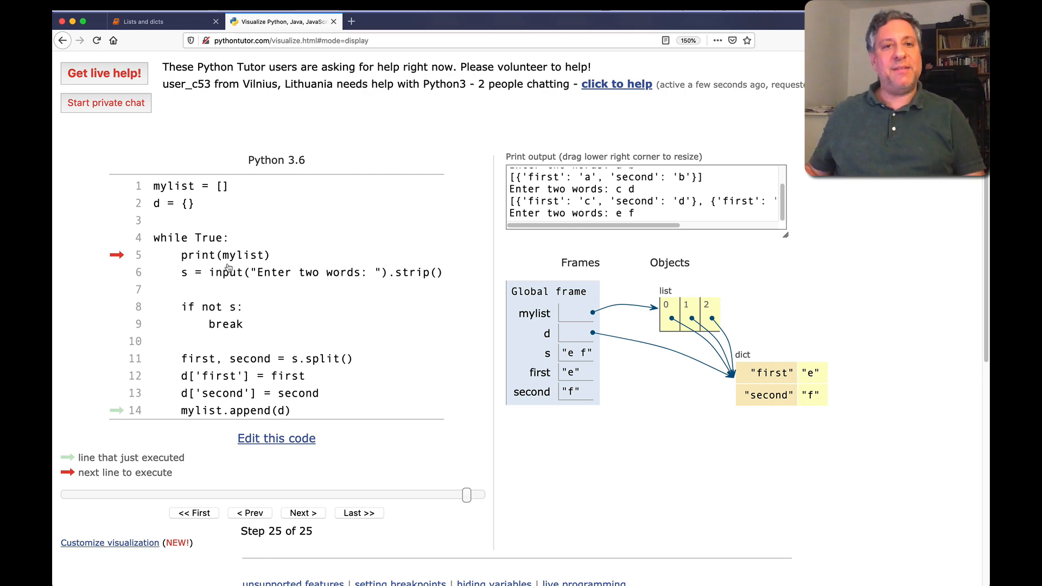
{"action": "left_click", "coordinate": [139, 21]}
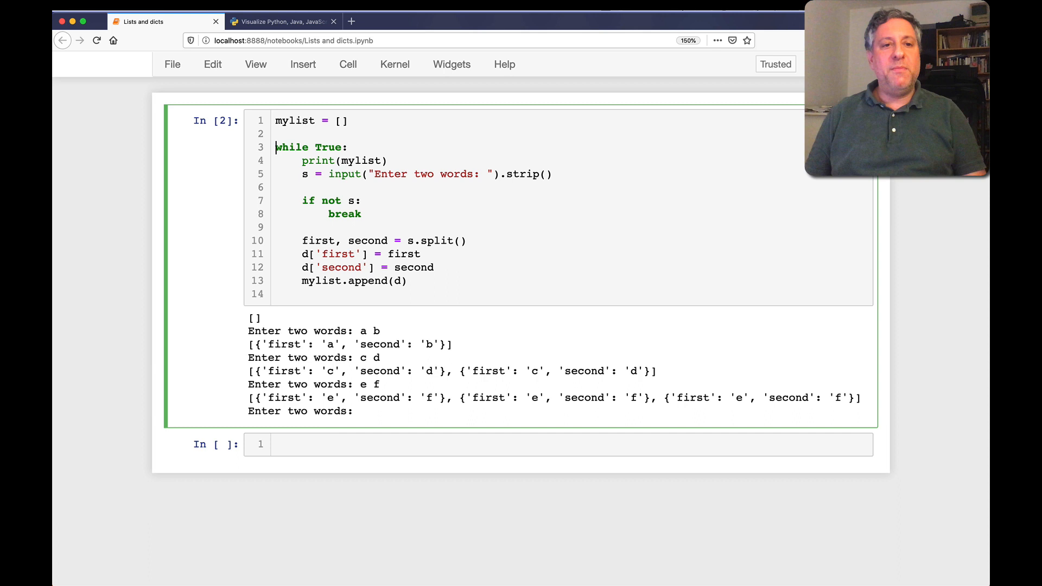
Add `d = {}` at the top of the loop and rerun with inputs a b, c d, e f
{"action": "type", "text": "d = {}"}
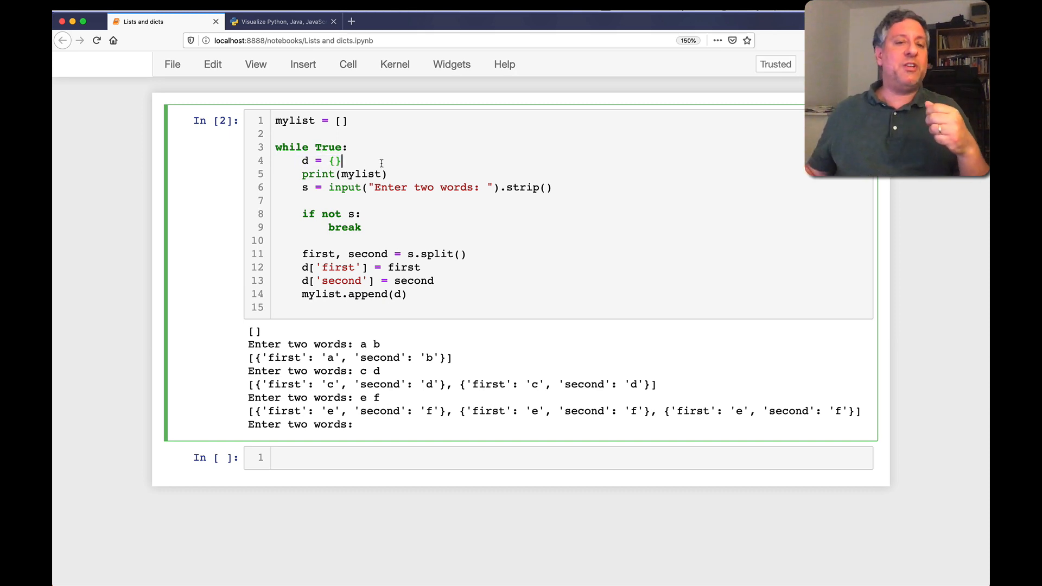
{"action": "type", "text": "a"}
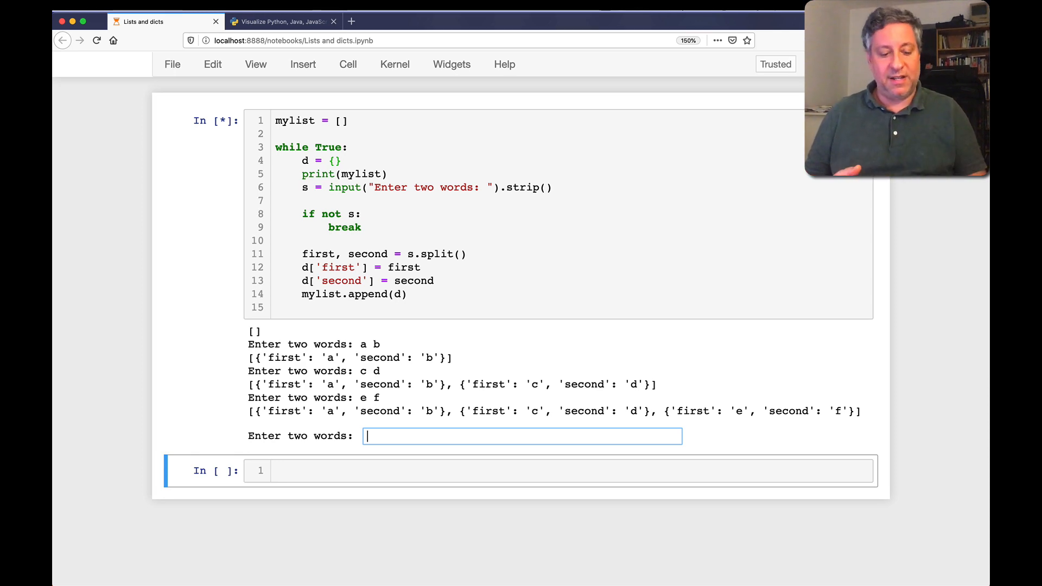
Load the revised loop code into Python Tutor's visualizer
{"action": "left_click", "coordinate": [279, 21]}
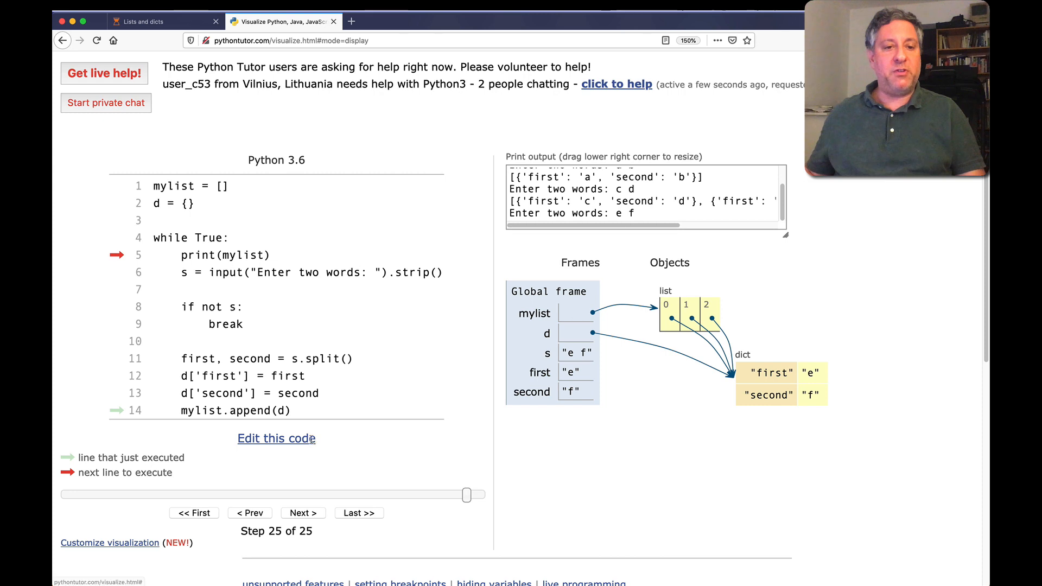
{"action": "left_click", "coordinate": [275, 438]}
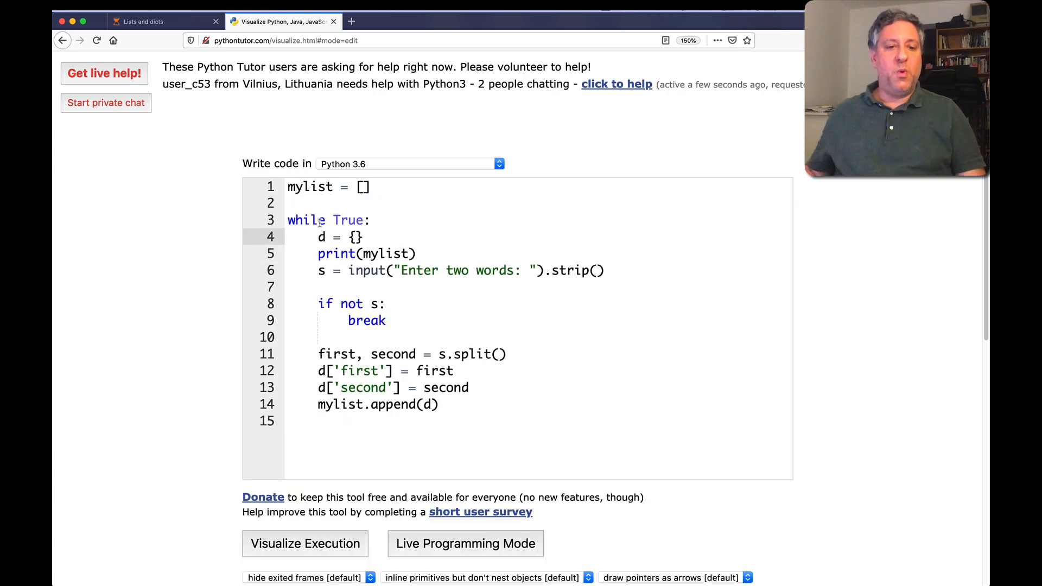
{"action": "left_click", "coordinate": [305, 544]}
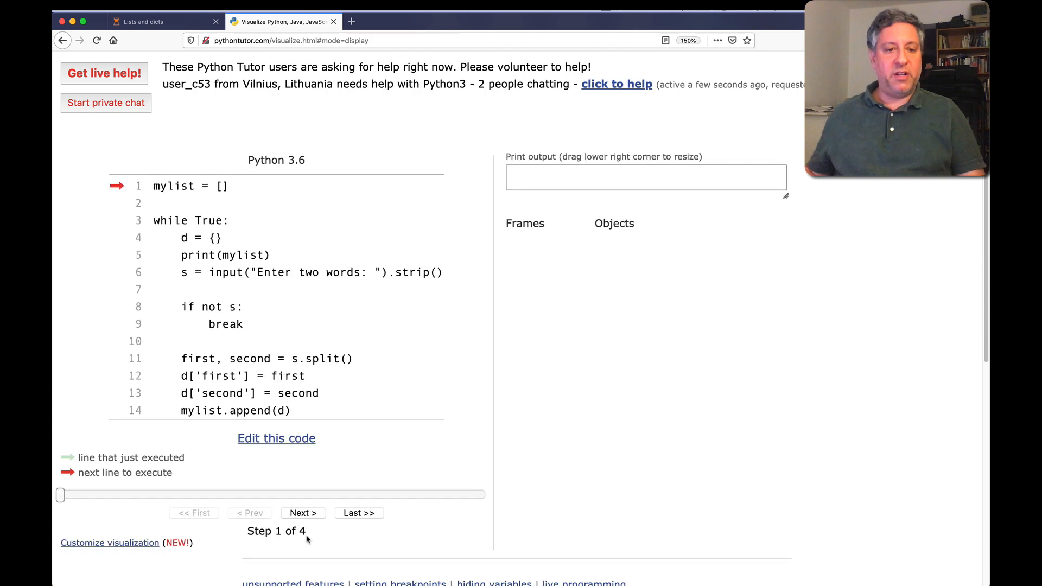
Step through the first pass with input a b until d gets a new empty dict
{"action": "left_click", "coordinate": [302, 513]}
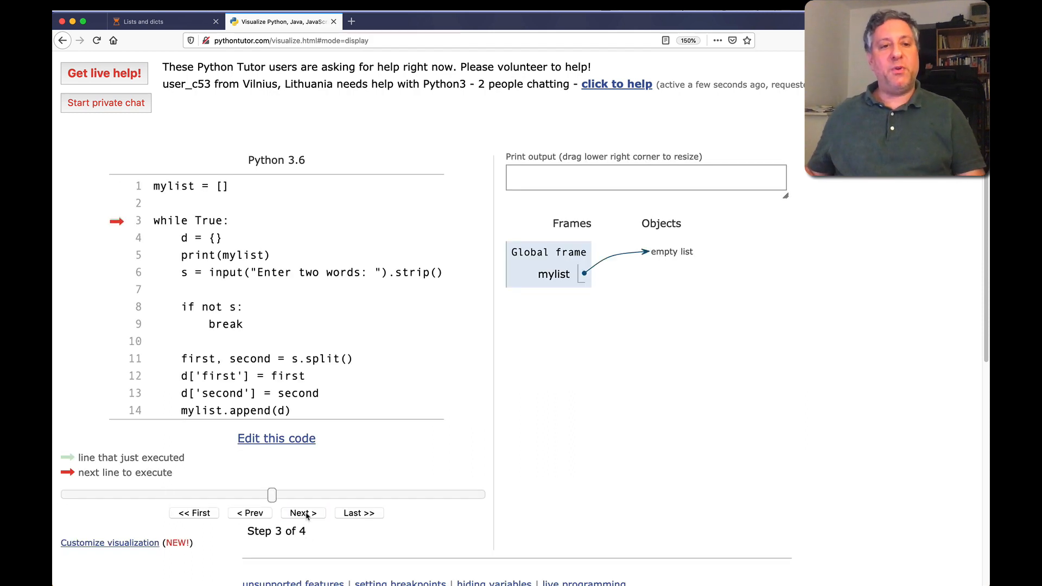
{"action": "left_click", "coordinate": [302, 512]}
{"action": "type", "text": "a b"}
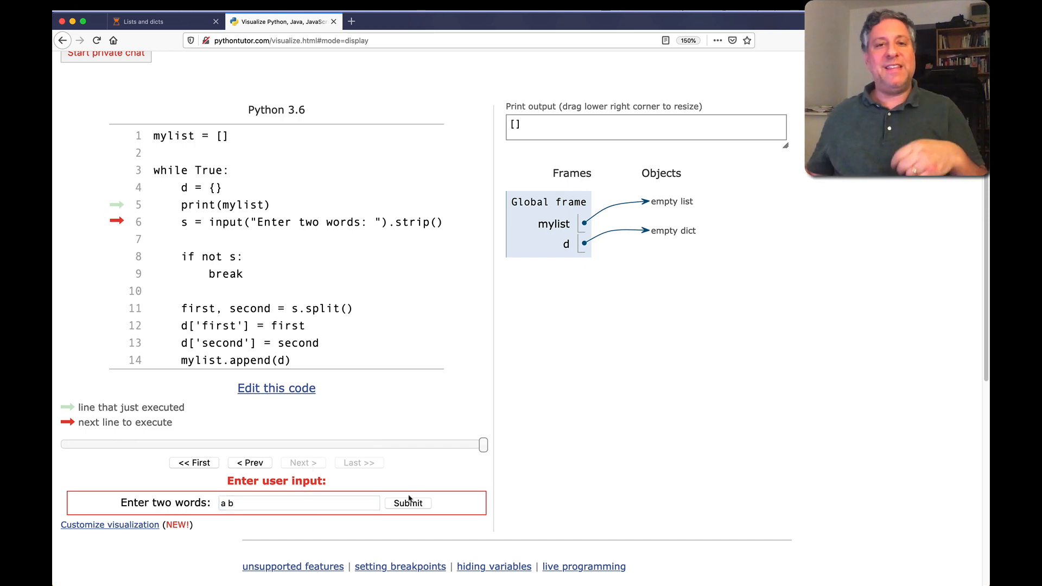
{"action": "left_click", "coordinate": [276, 387]}
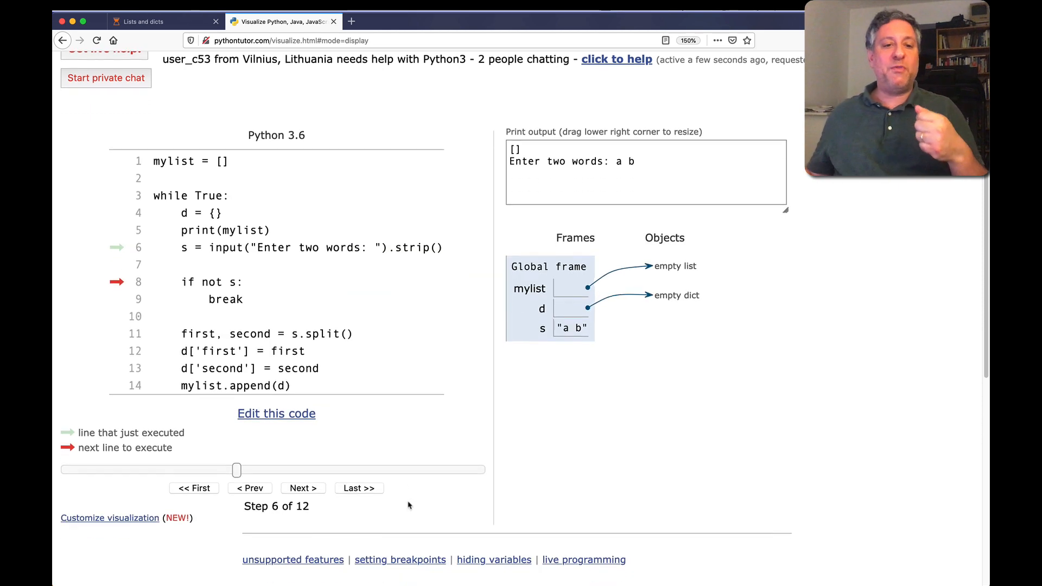
{"action": "left_click", "coordinate": [303, 488]}
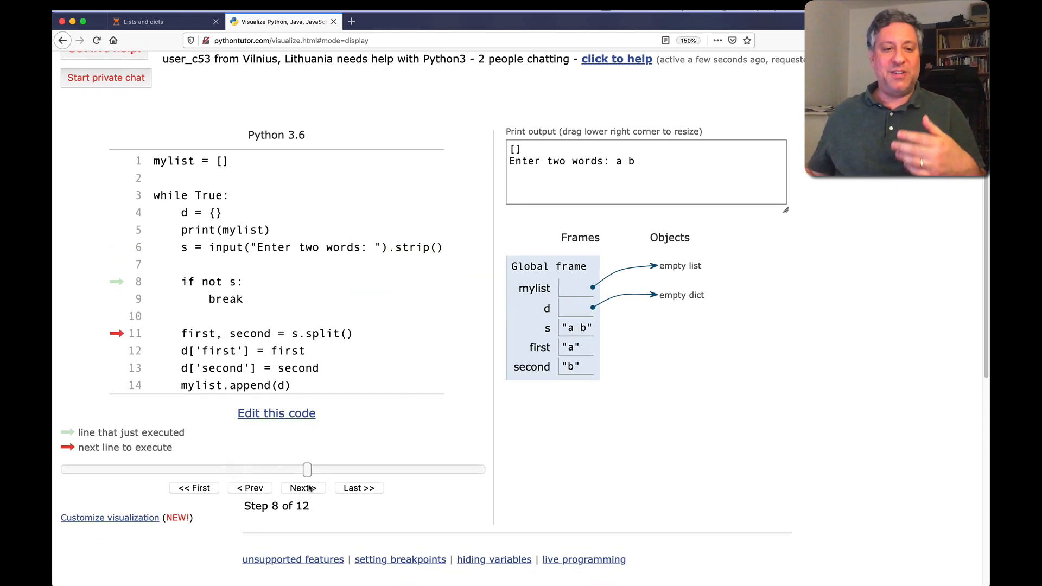
{"action": "left_click", "coordinate": [301, 487]}
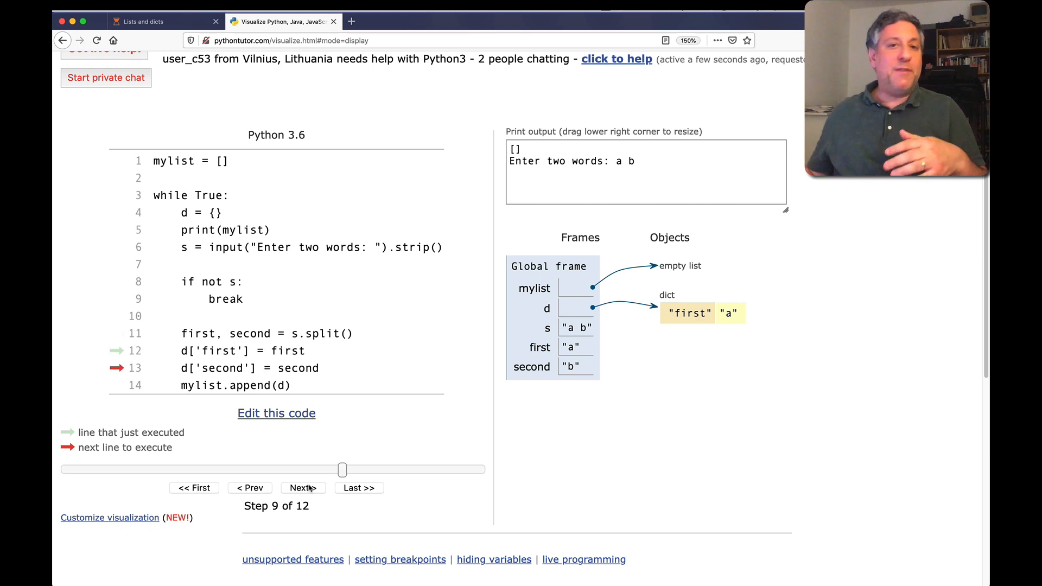
{"action": "left_click", "coordinate": [302, 487]}
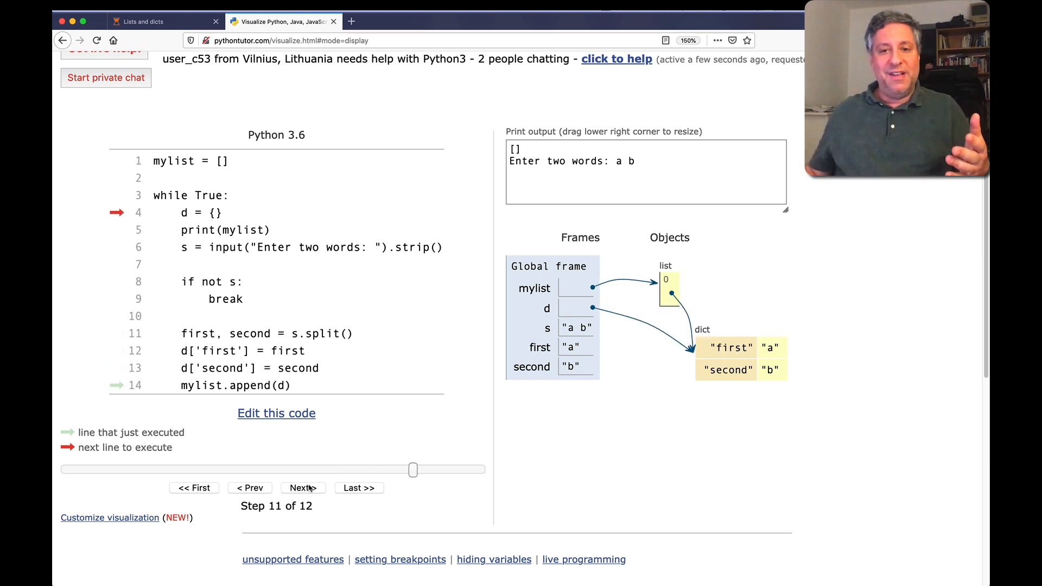
{"action": "left_click", "coordinate": [302, 487]}
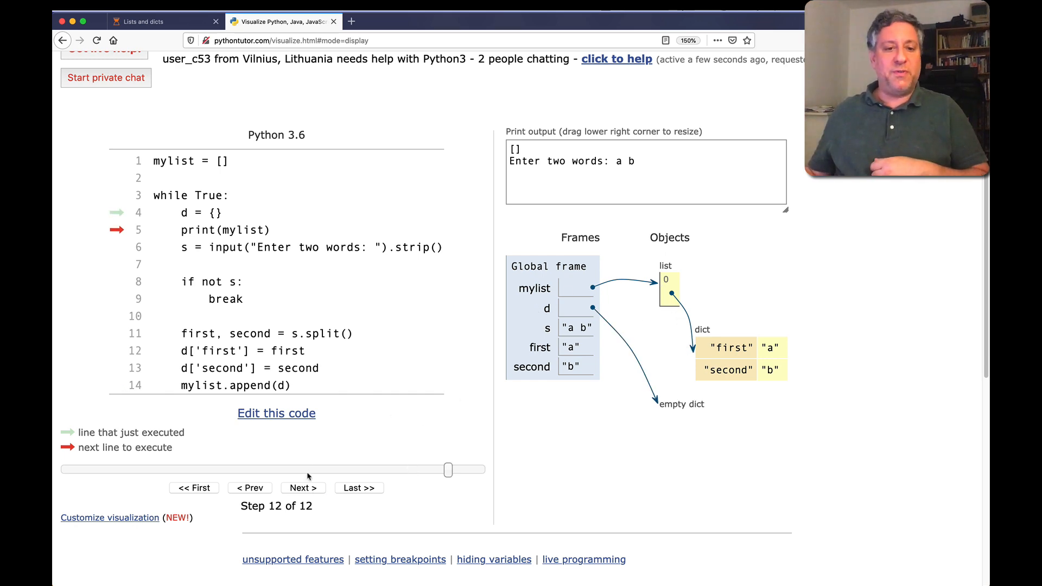
Submit c d and step until the second dict is filled and appended
{"action": "left_click", "coordinate": [303, 487]}
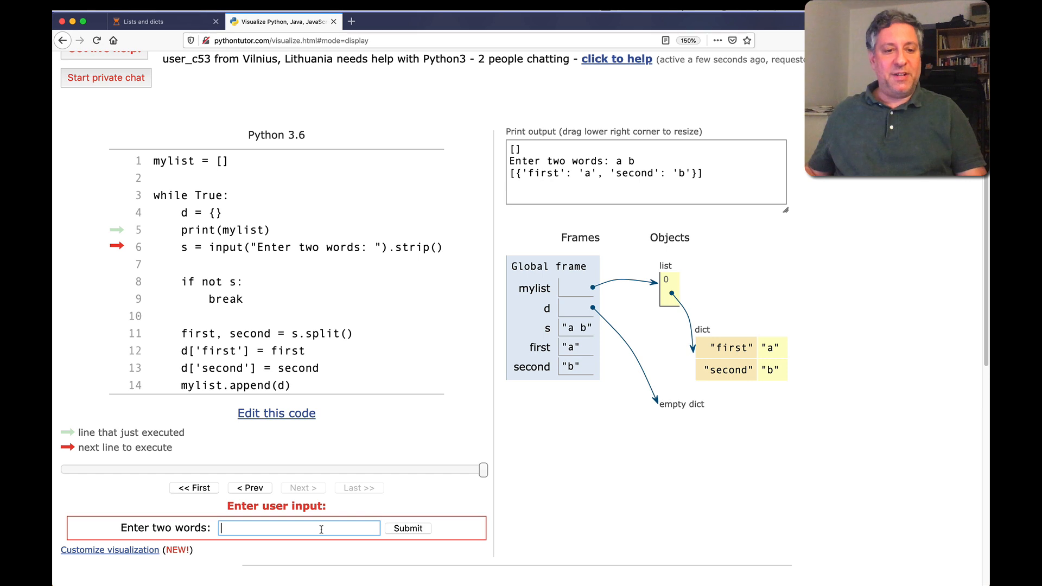
{"action": "left_click", "coordinate": [276, 413]}
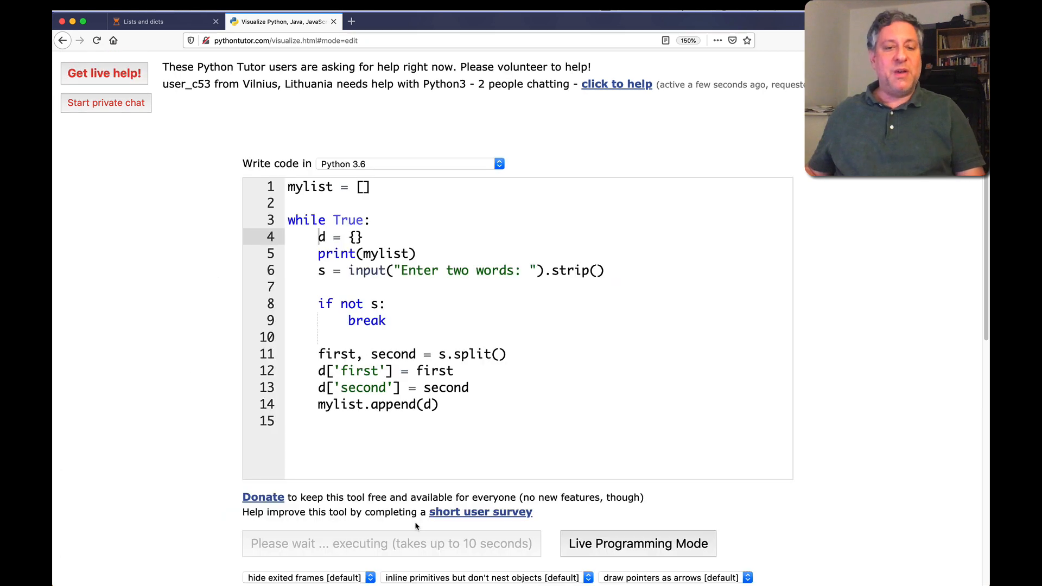
{"action": "left_click", "coordinate": [637, 543]}
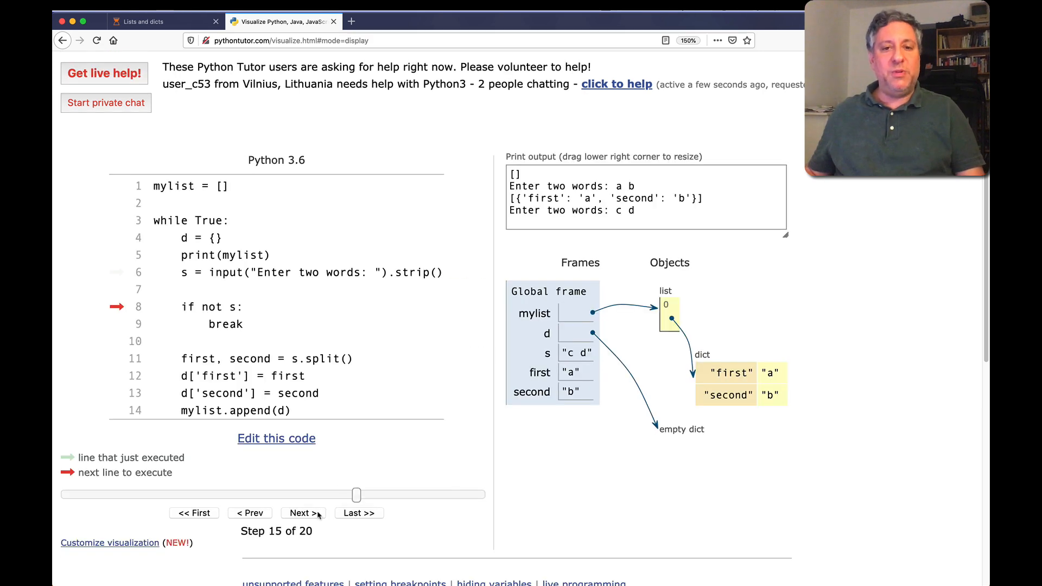
{"action": "left_click", "coordinate": [302, 512]}
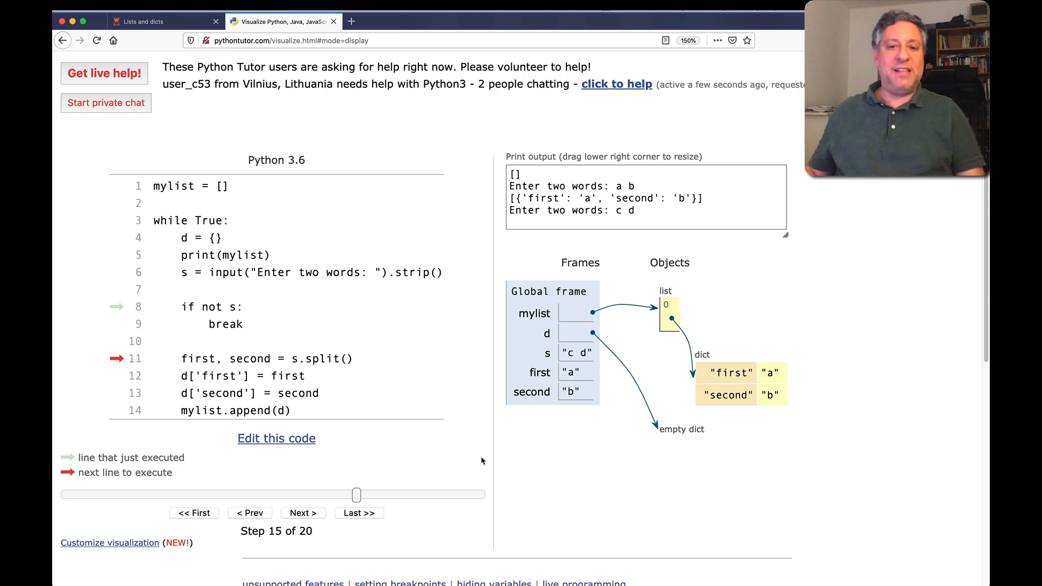
{"action": "left_click", "coordinate": [302, 512]}
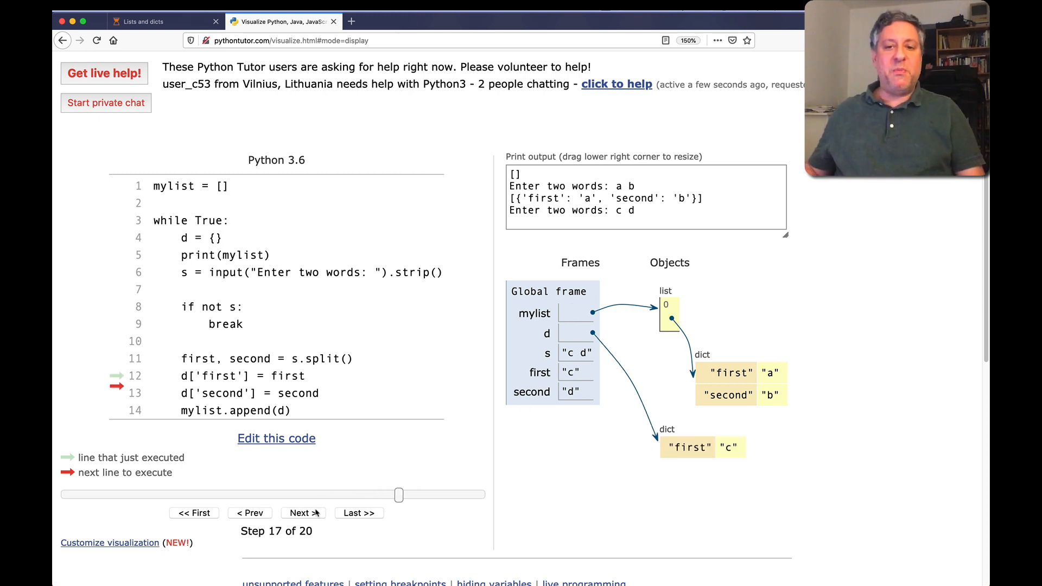
{"action": "left_click", "coordinate": [303, 513]}
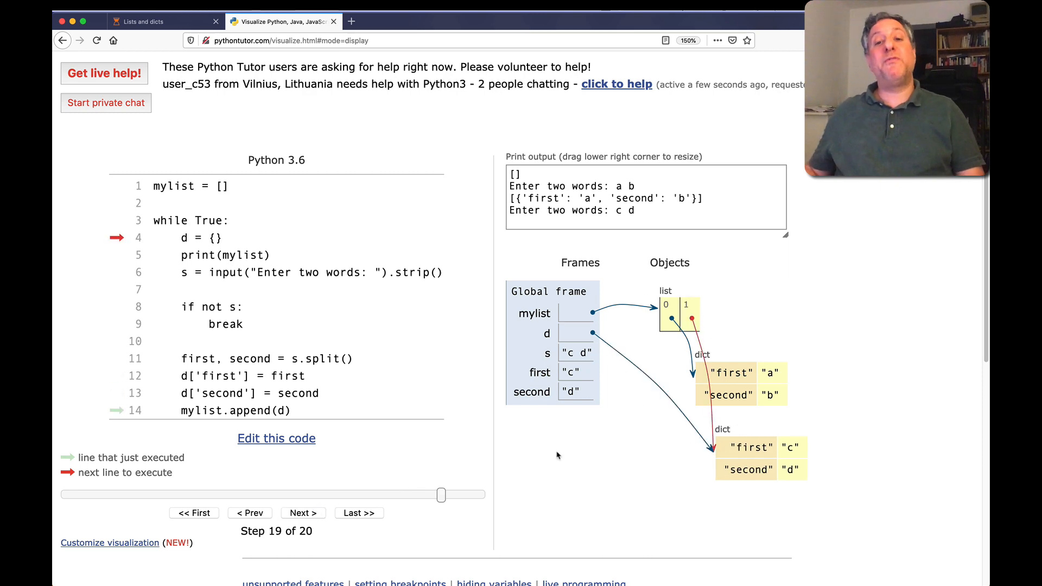
Submit e f and step forward to append the third separate dict
{"action": "left_click", "coordinate": [303, 512]}
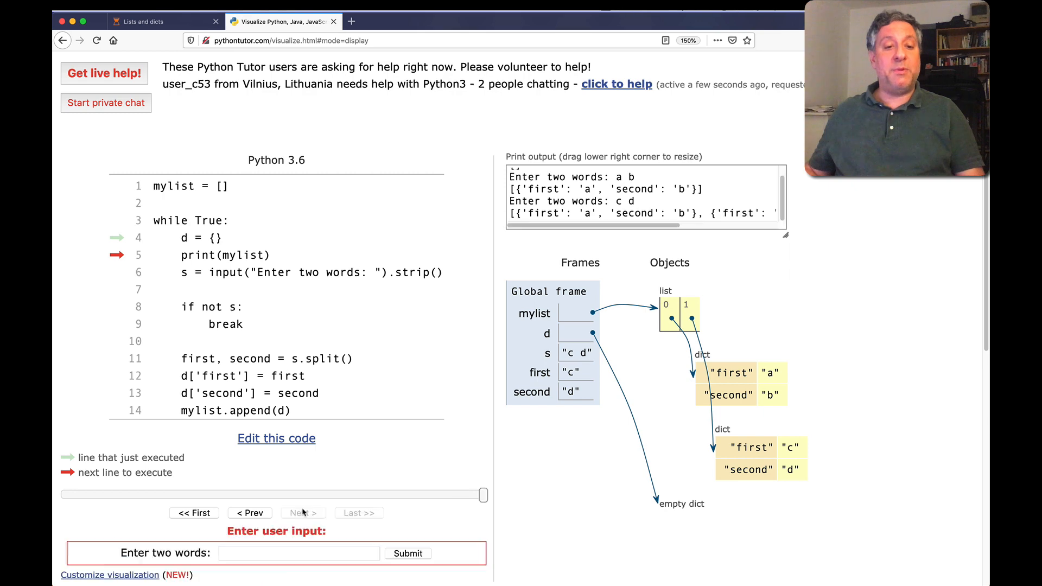
{"action": "type", "text": "e"}
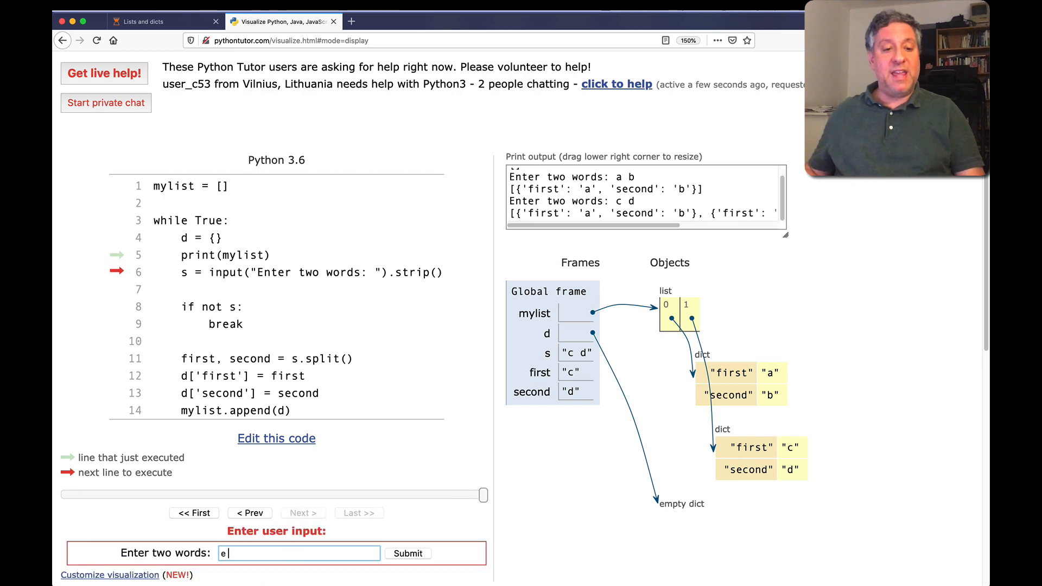
{"action": "left_click", "coordinate": [407, 553]}
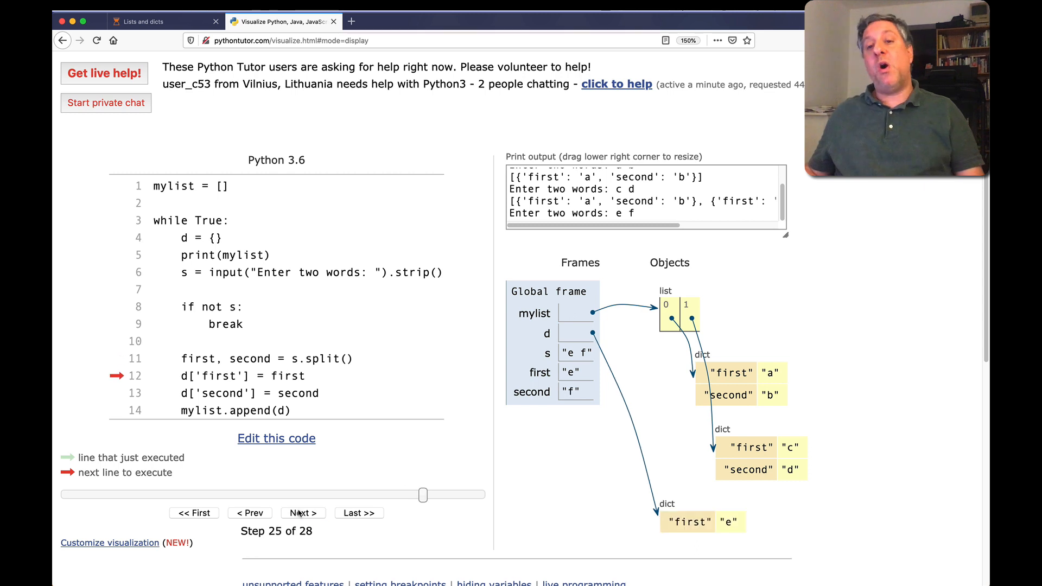
{"action": "left_click", "coordinate": [302, 513]}
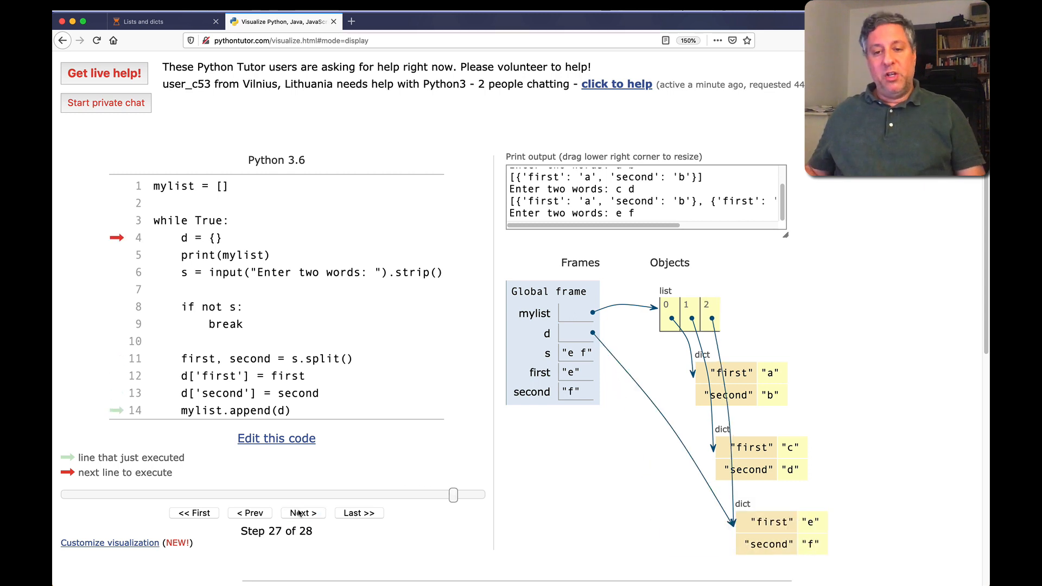
{"action": "mouse_move", "coordinate": [260, 288]}
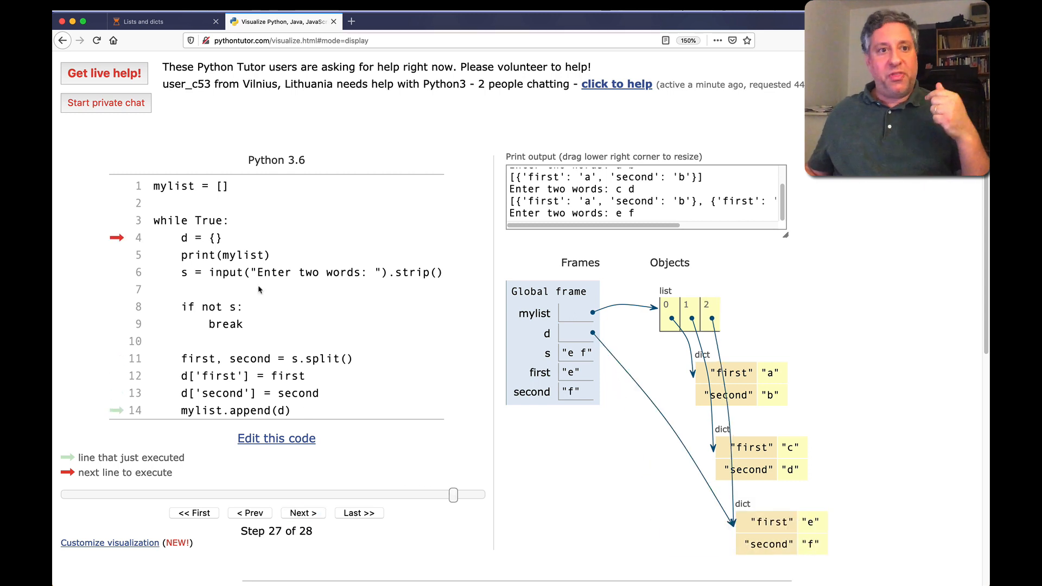